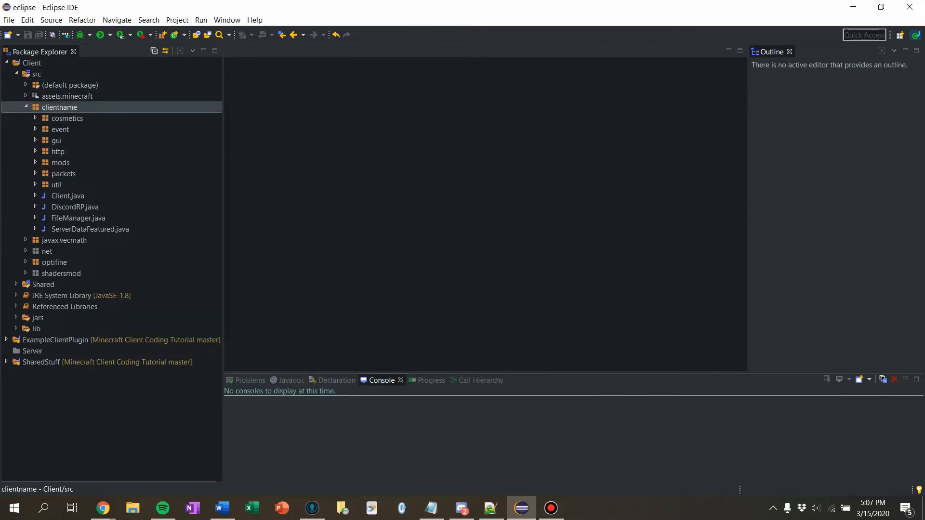
Create a new class named GuiMultiplayerIngame in the clientname.gui package.
{"action": "right_click", "coordinate": [57, 140]}
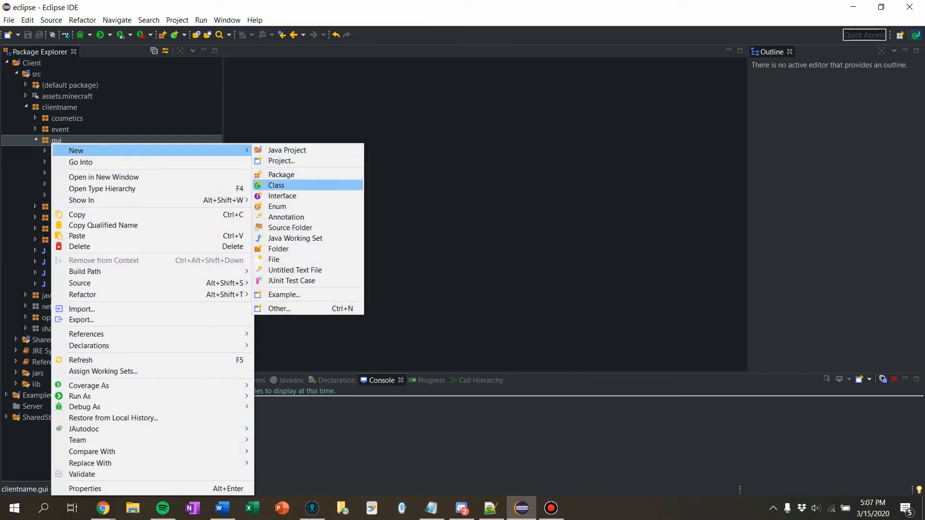
{"action": "left_click", "coordinate": [276, 185]}
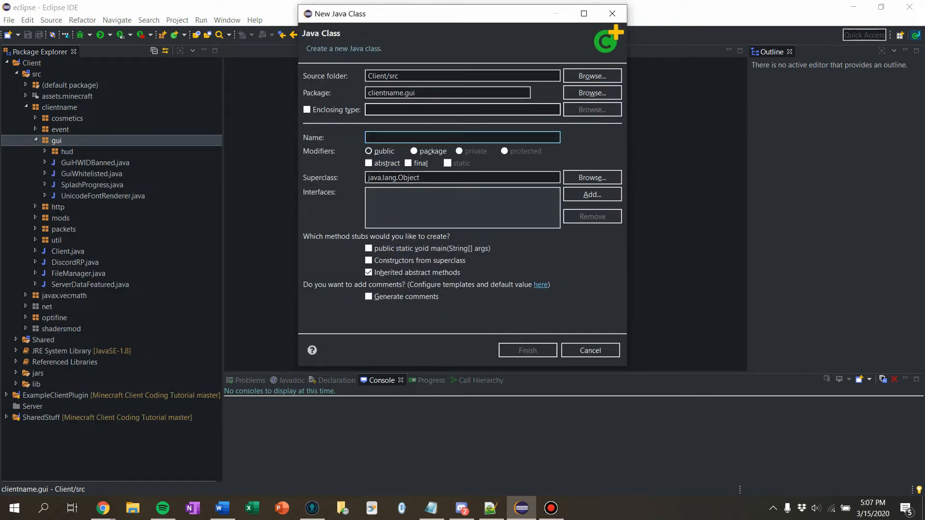
{"action": "type", "text": "GuiMultiplayerIngame"}
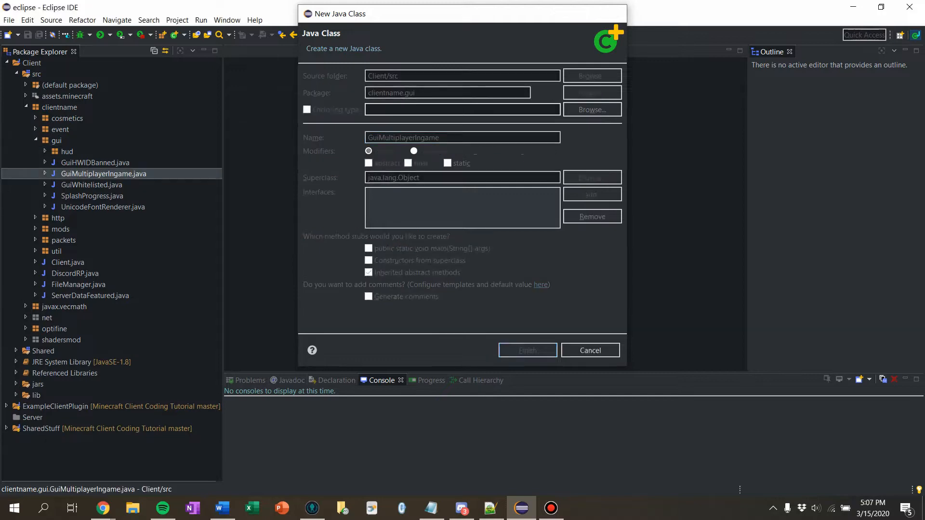
Make GuiMultiplayerIngame extend GuiMultiplayer with a no-argument constructor calling super(null).
{"action": "left_click", "coordinate": [528, 350]}
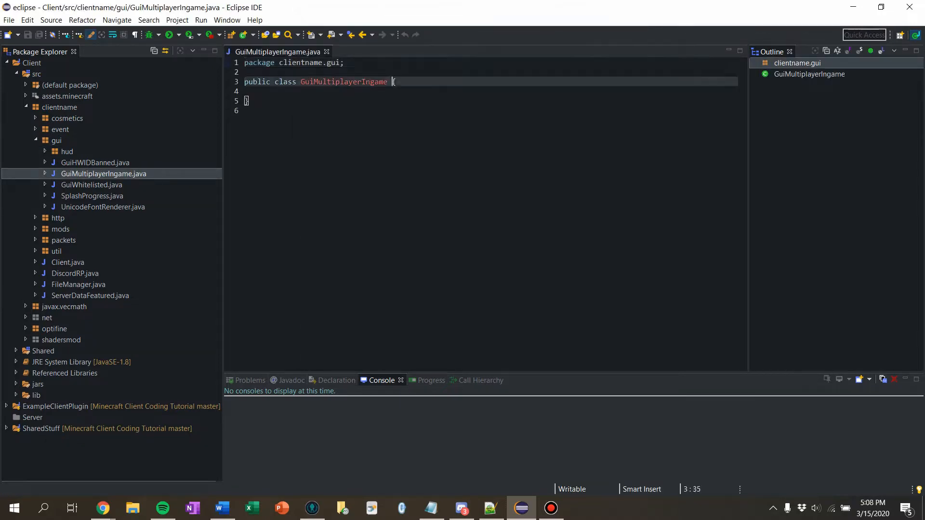
{"action": "type", "text": "extends"}
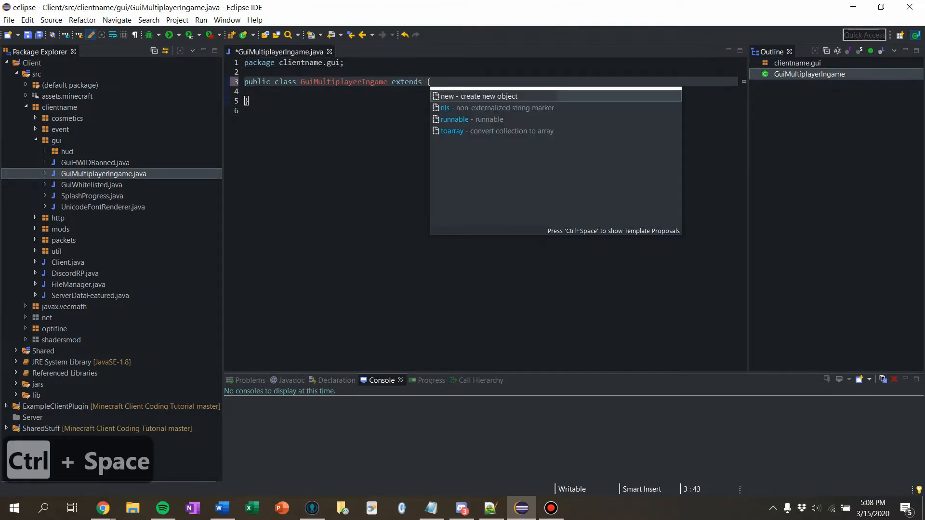
{"action": "type", "text": "GuiMultiplayer"}
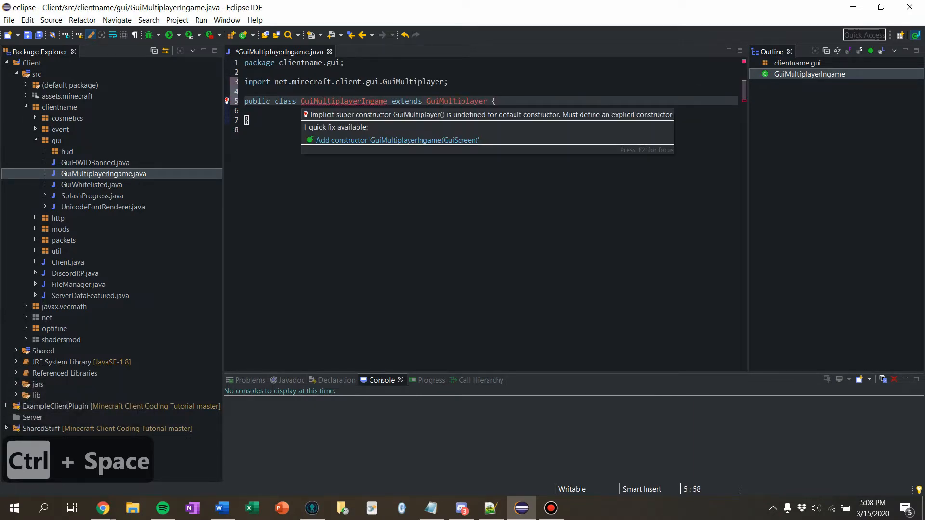
{"action": "left_click", "coordinate": [396, 140]}
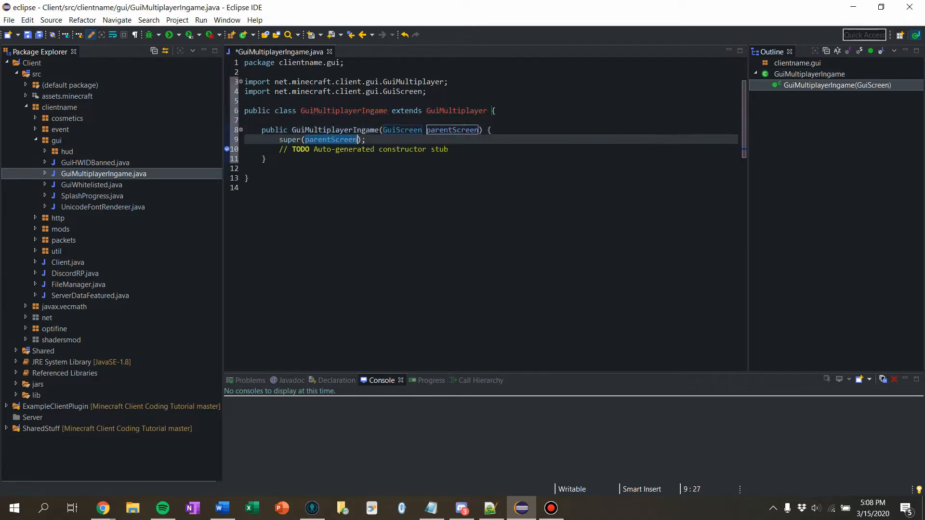
{"action": "type", "text": "null);"}
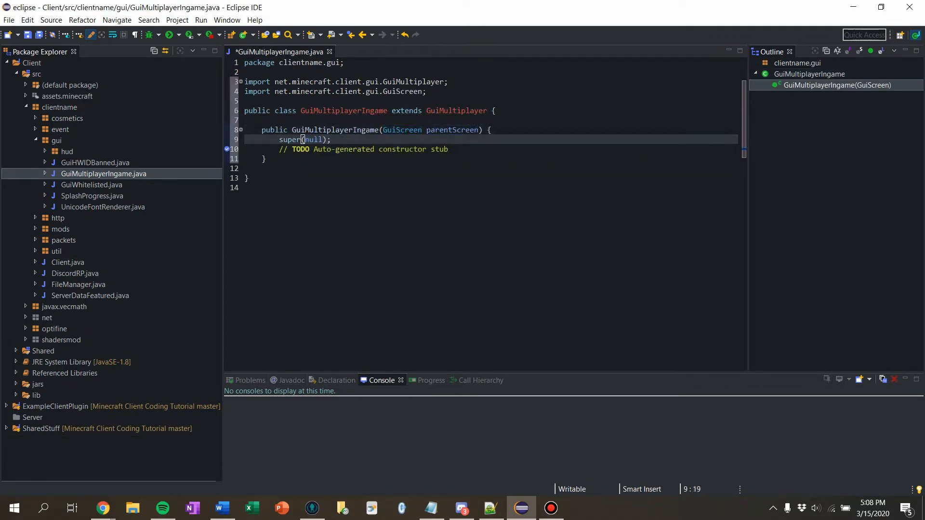
{"action": "double_click", "coordinate": [431, 130]}
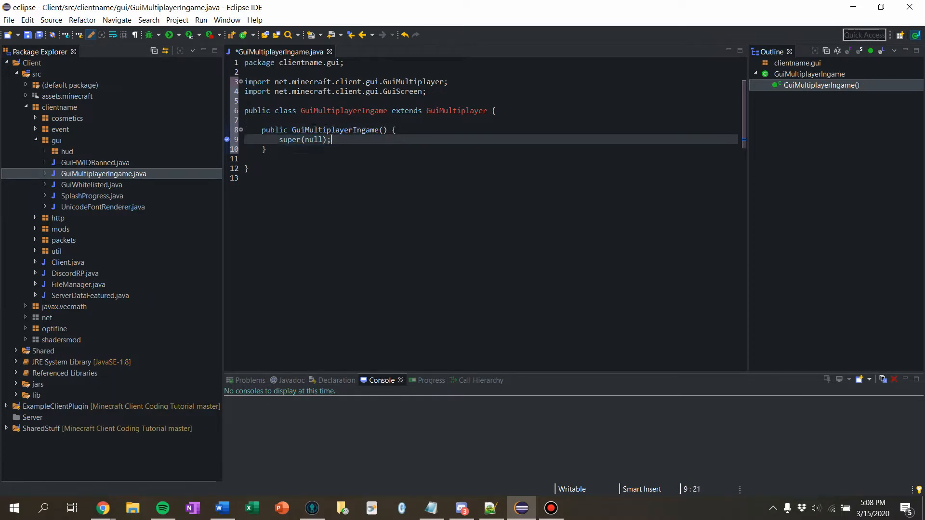
Override actionPerformed, remove the TODO comment and save the class.
{"action": "key", "text": "ctrl+space"}
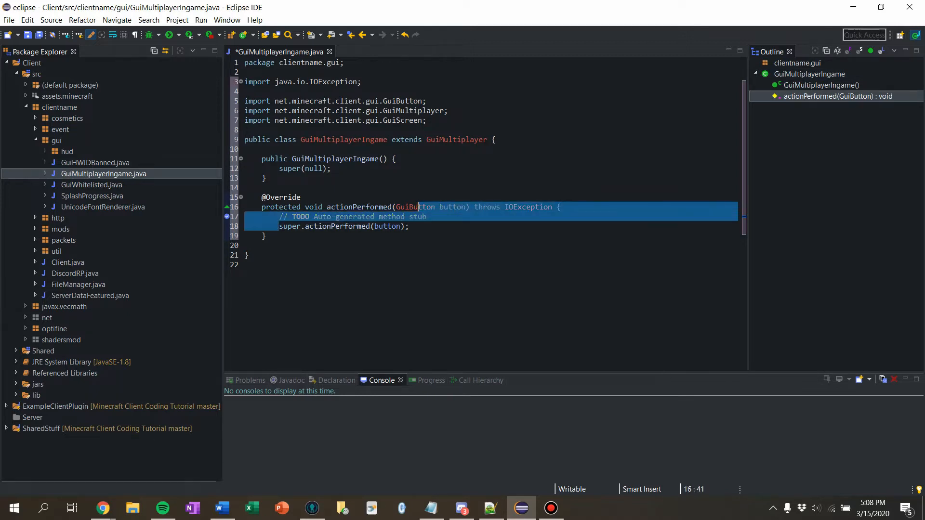
{"action": "key", "text": "Delete"}
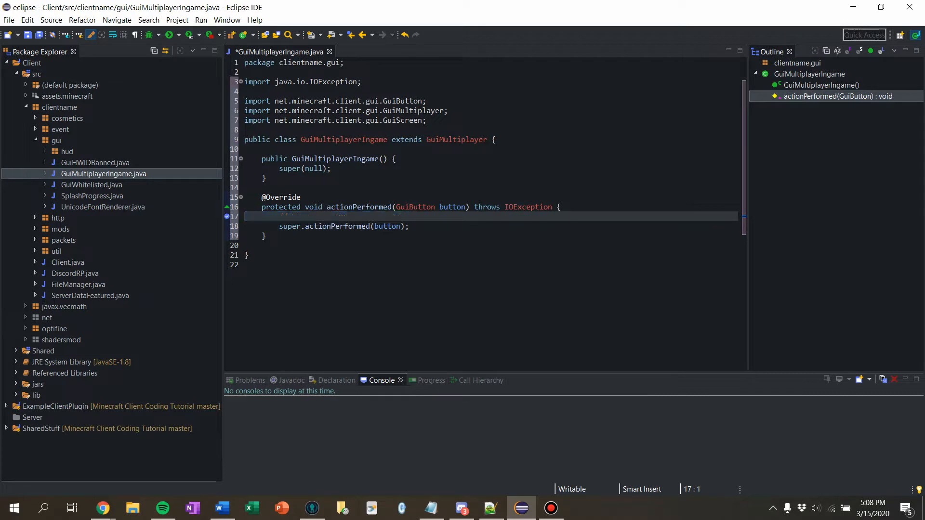
{"action": "key", "text": "ctrl+s"}
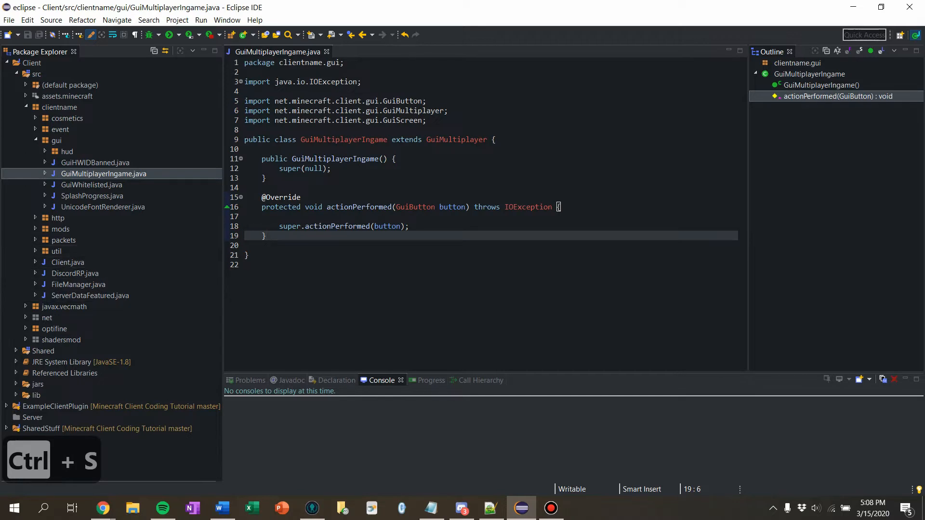
{"action": "left_click", "coordinate": [26, 317]}
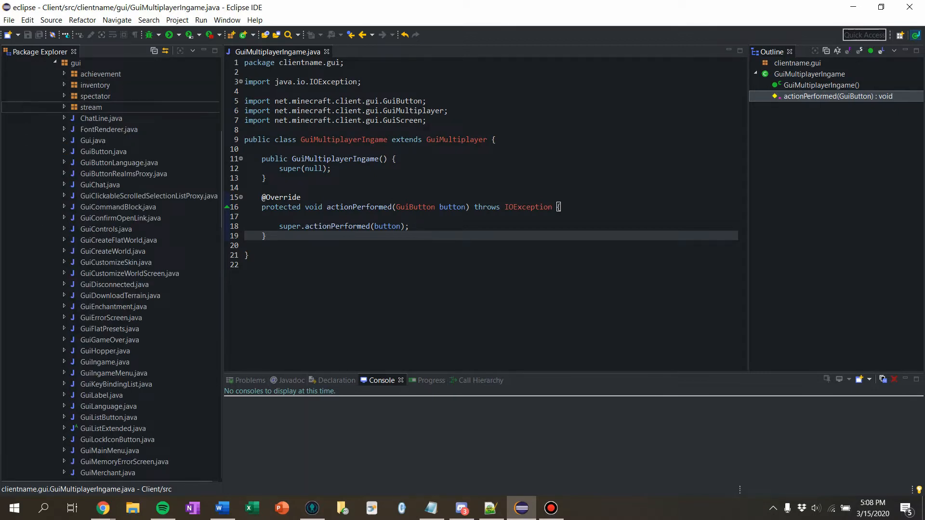
Review GuiMultiplayer's actionPerformed button handling, then return to GuiMultiplayerIngame.
{"action": "scroll", "scroll_direction": "down", "scroll_amount": 3}
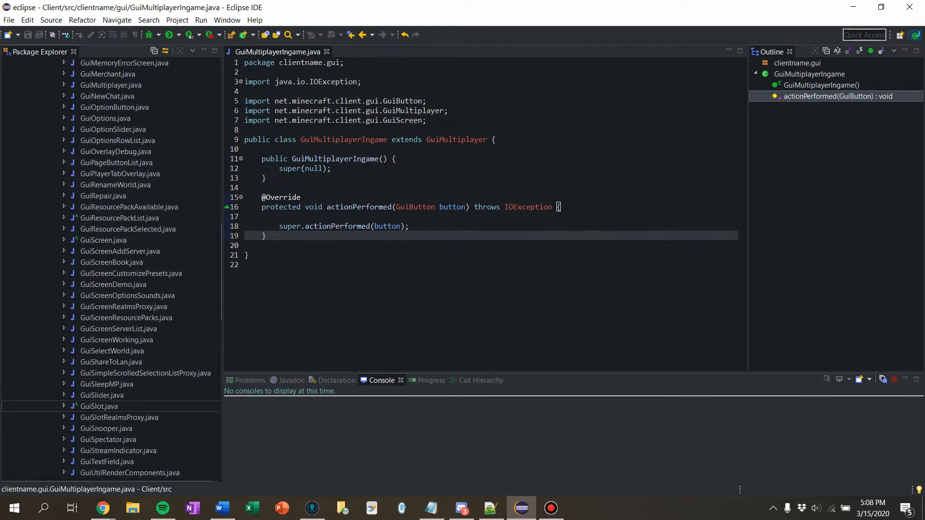
{"action": "scroll", "scroll_direction": "down", "scroll_amount": 3}
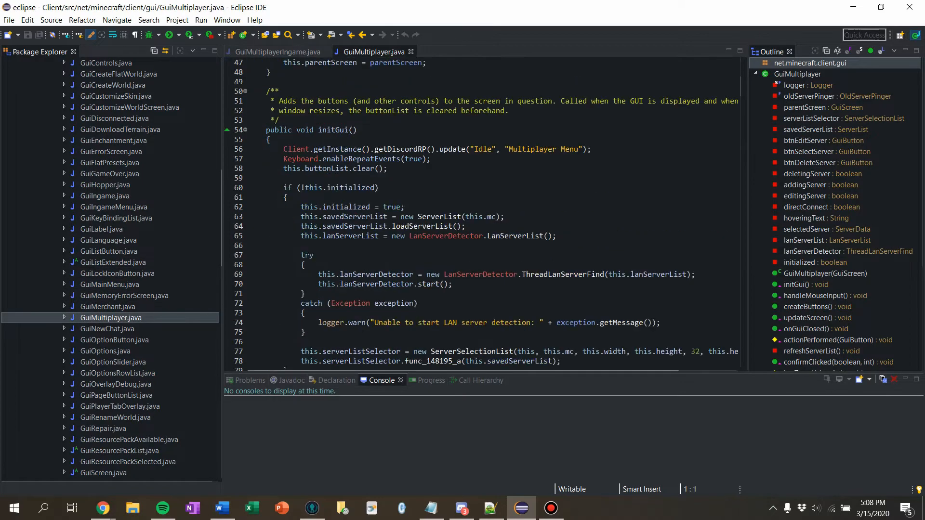
{"action": "scroll", "scroll_direction": "down", "scroll_amount": 3}
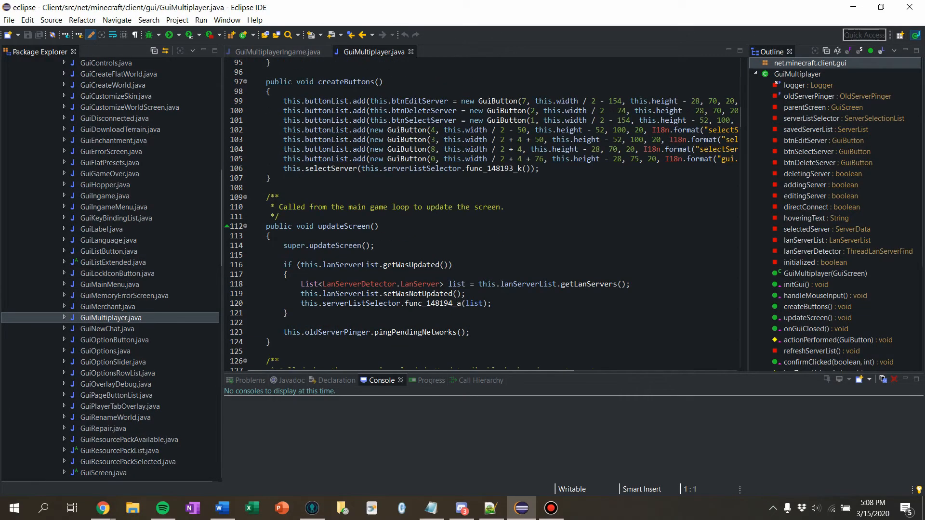
{"action": "scroll", "scroll_direction": "down", "scroll_amount": 3}
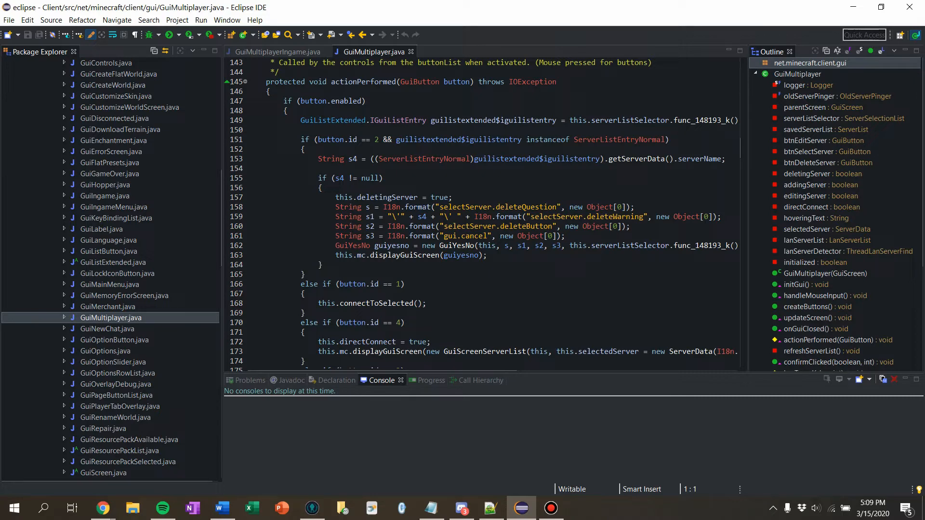
{"action": "scroll", "scroll_direction": "down", "scroll_amount": 3}
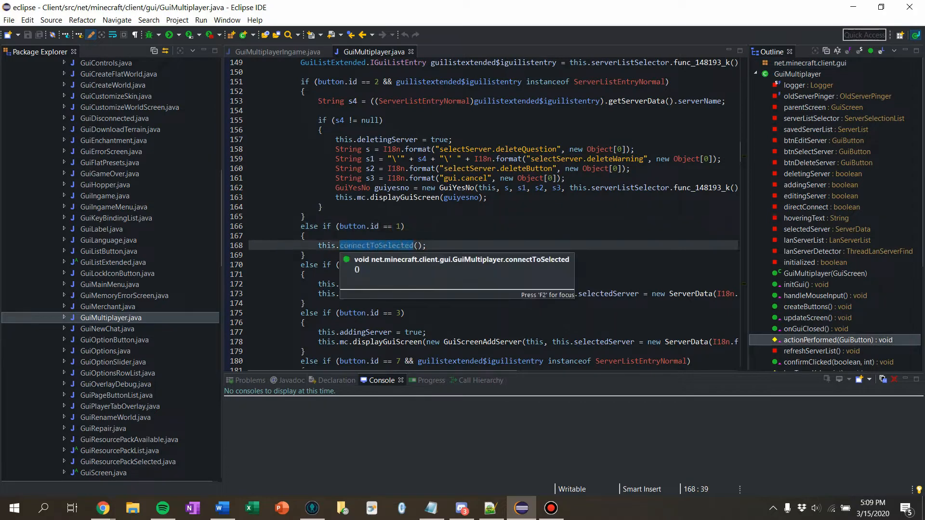
{"action": "scroll", "scroll_direction": "down", "scroll_amount": 3}
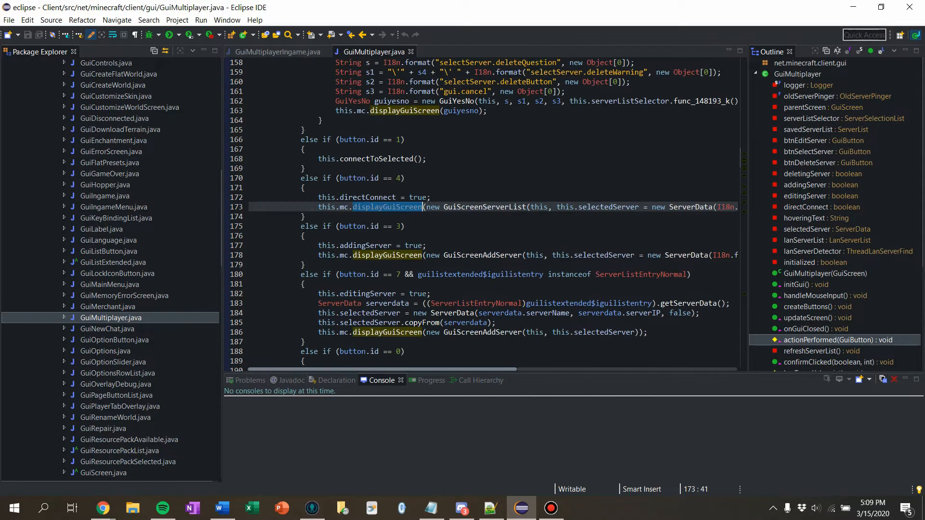
{"action": "left_click", "coordinate": [275, 51]}
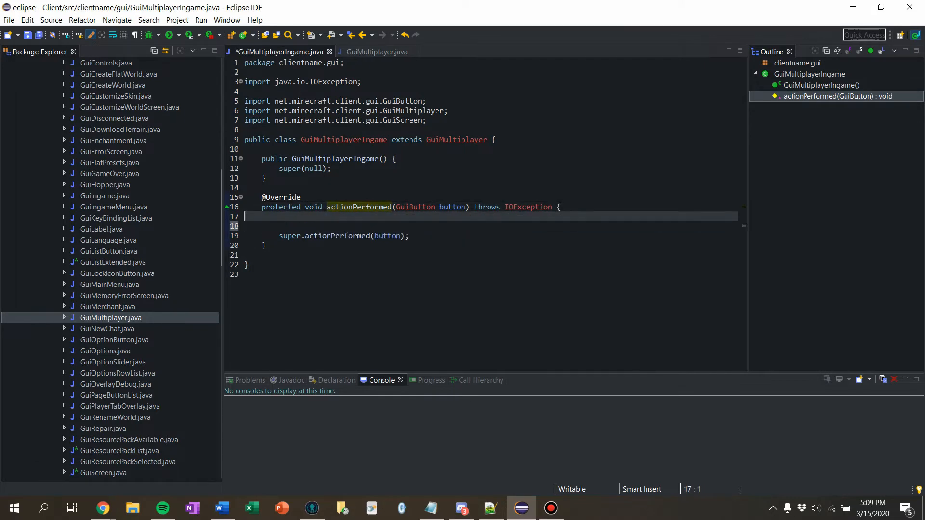
Write an if checking button.id == 1 || button.id == 4 in actionPerformed.
{"action": "type", "text": "if("}
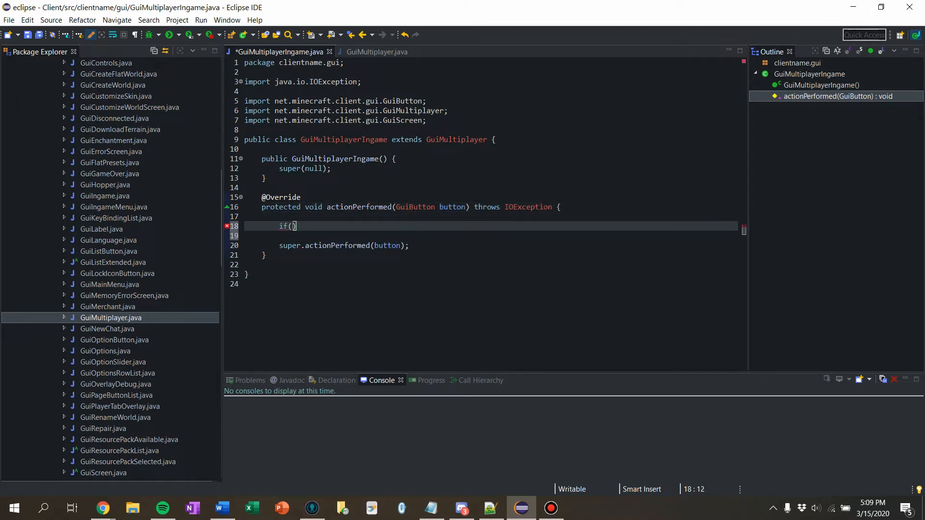
{"action": "type", "text": "button."}
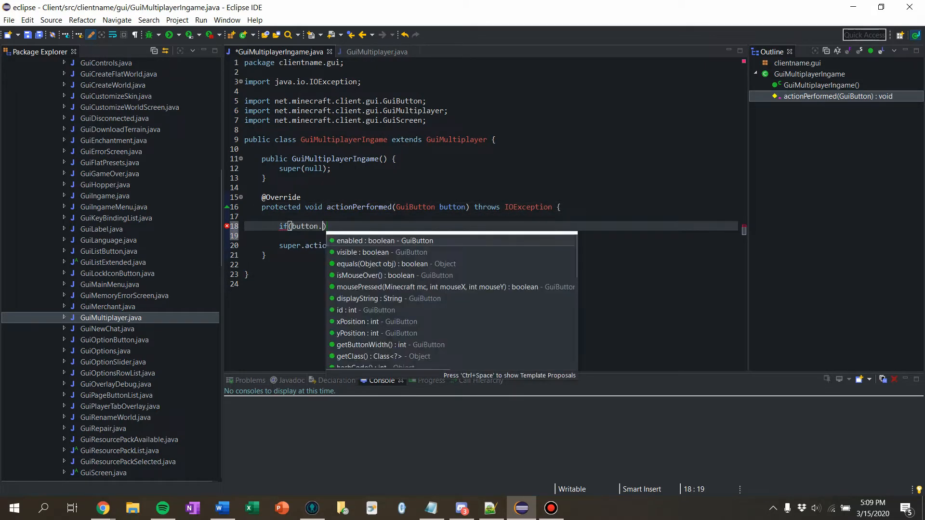
{"action": "type", "text": "id == 1"}
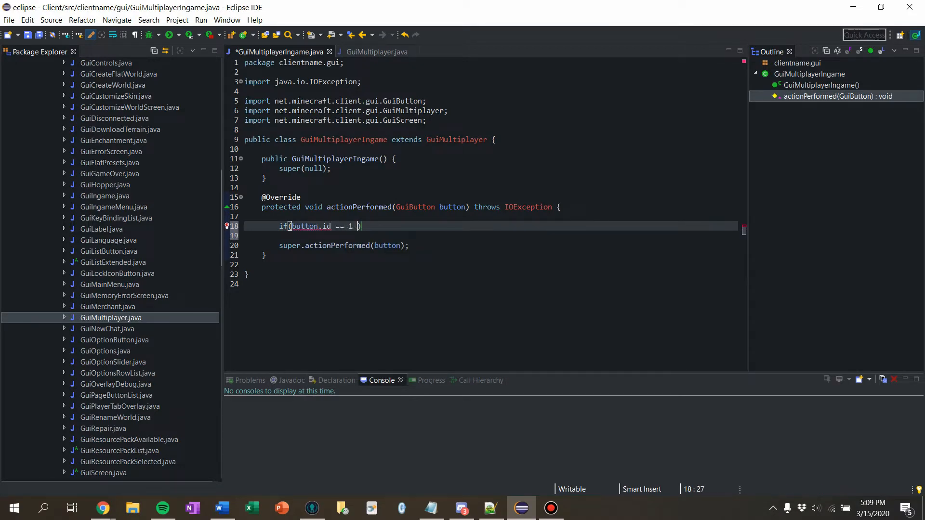
{"action": "type", "text": "|| buttin."}
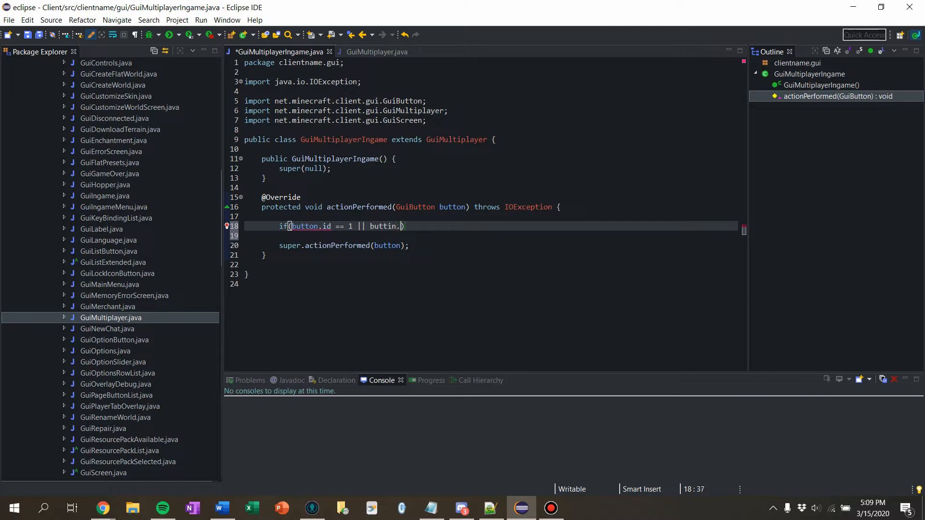
{"action": "key", "text": "ctrl+space"}
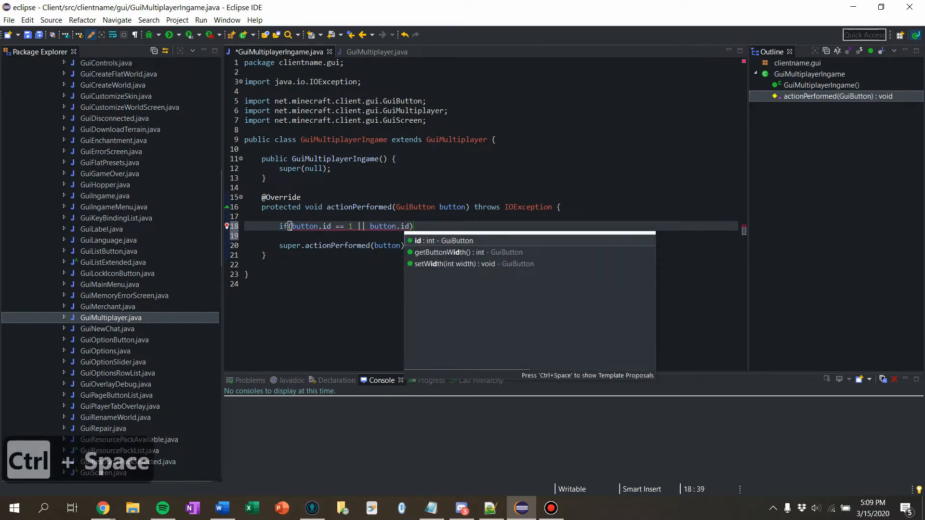
{"action": "type", "text": "== 3"}
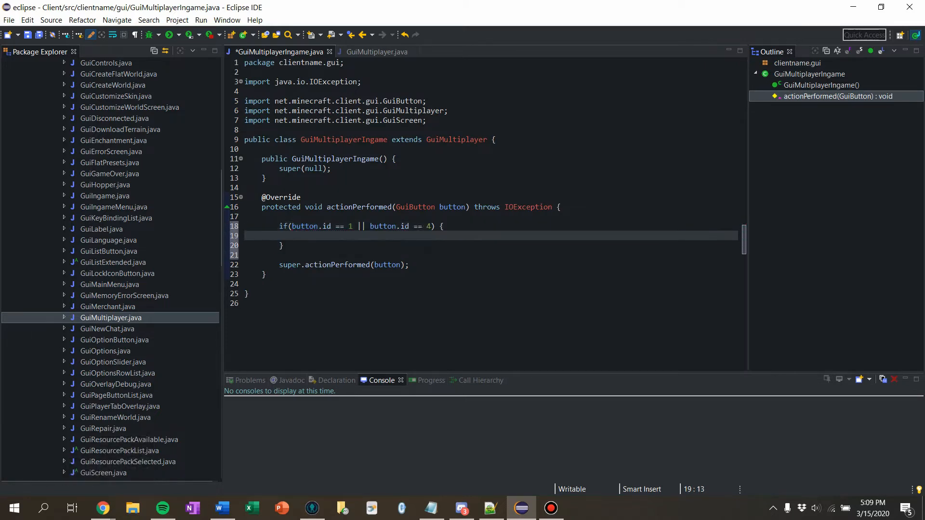
Call disconnect() inside the if and generate the missing disconnect() method stub.
{"action": "type", "text": "disco"}
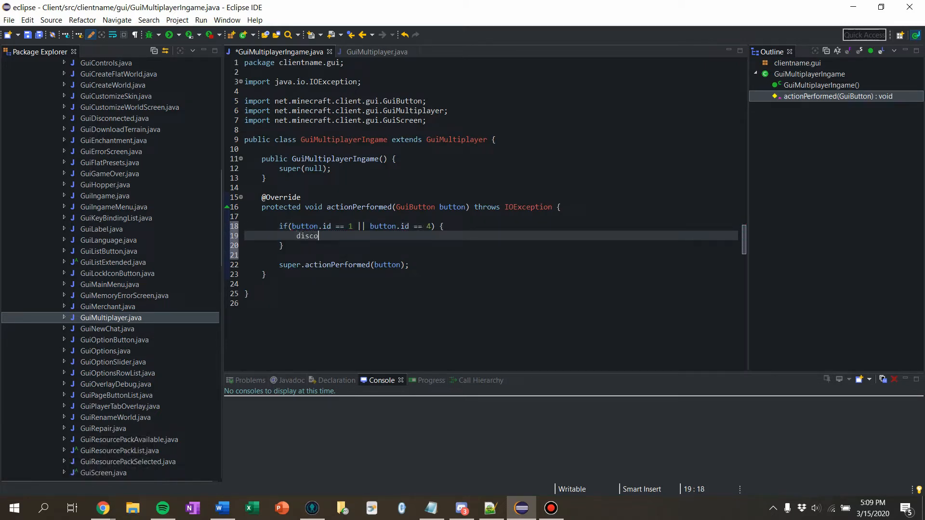
{"action": "type", "text": "nnect();"}
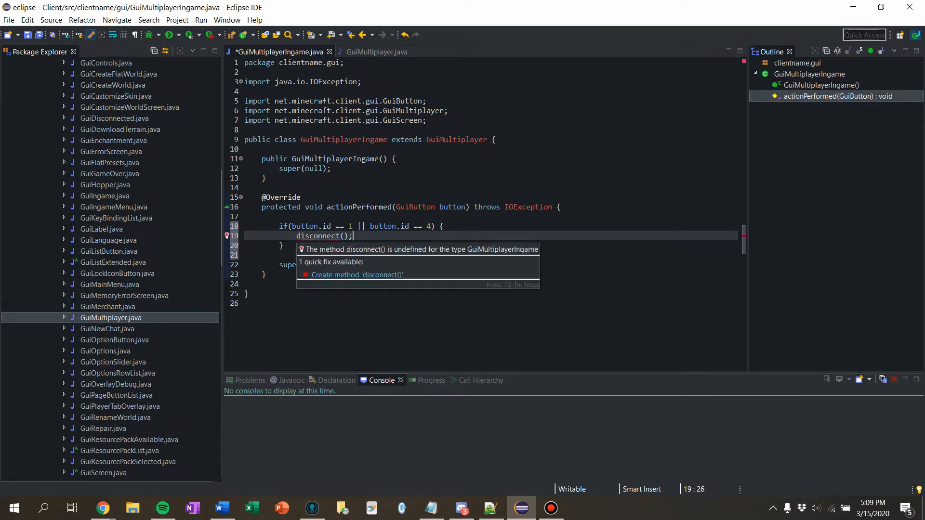
{"action": "left_click", "coordinate": [356, 275]}
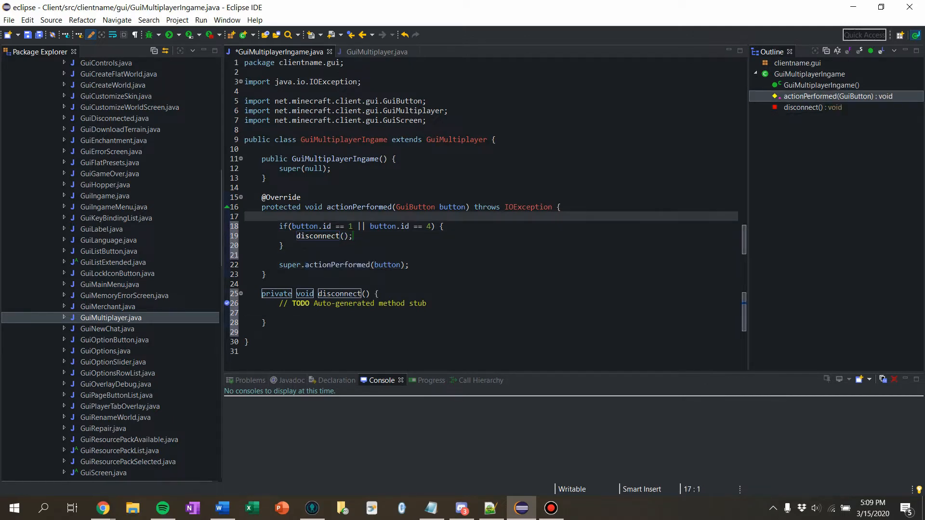
{"action": "left_click", "coordinate": [374, 52]}
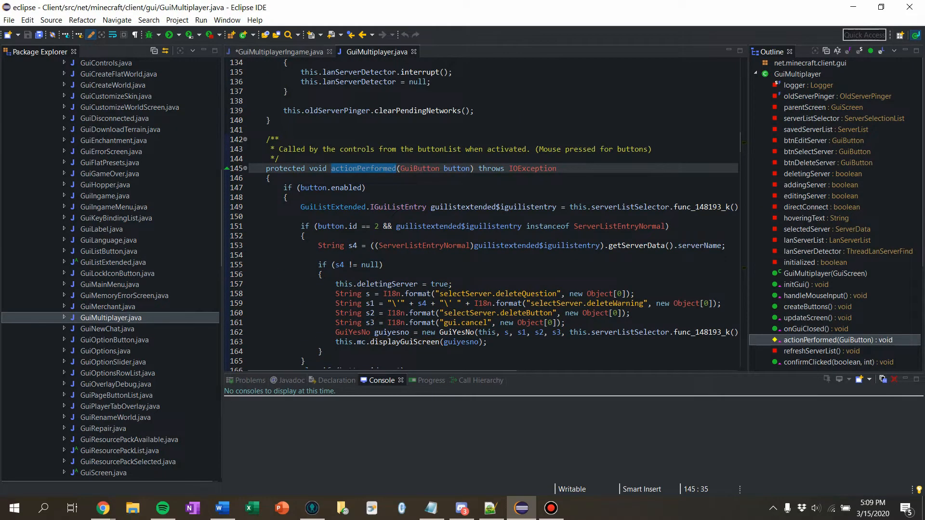
Override connectToSelected in GuiMultiplayerIngame so it calls disconnect() before super.
{"action": "left_click", "coordinate": [277, 52]}
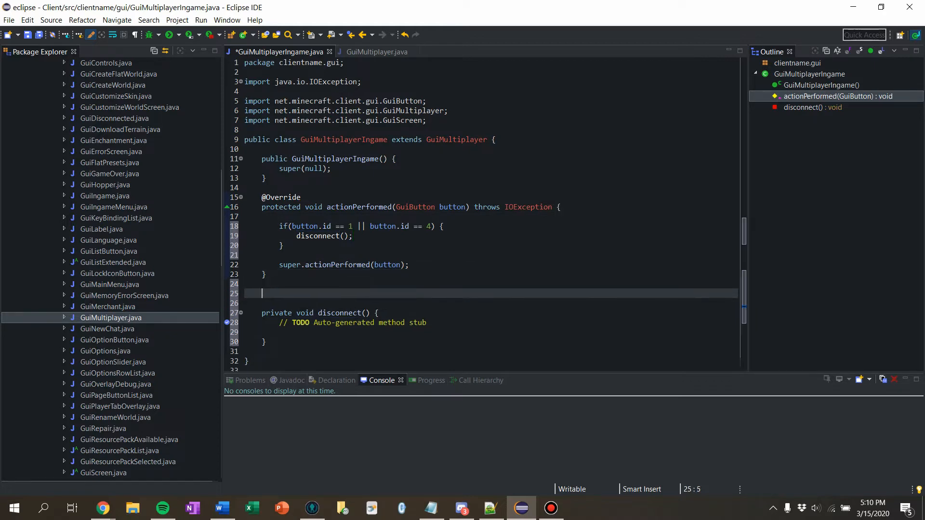
{"action": "key", "text": "ctrl+space"}
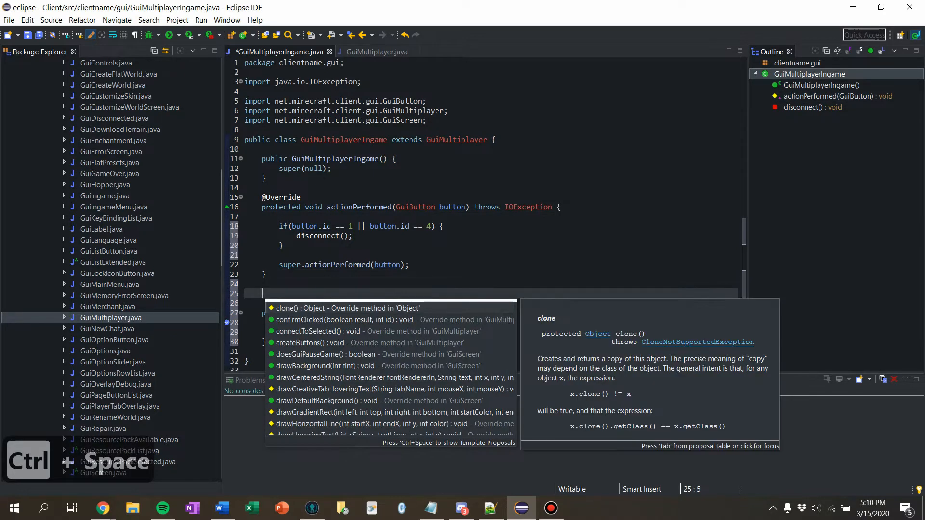
{"action": "type", "text": "connectToSelected() {"}
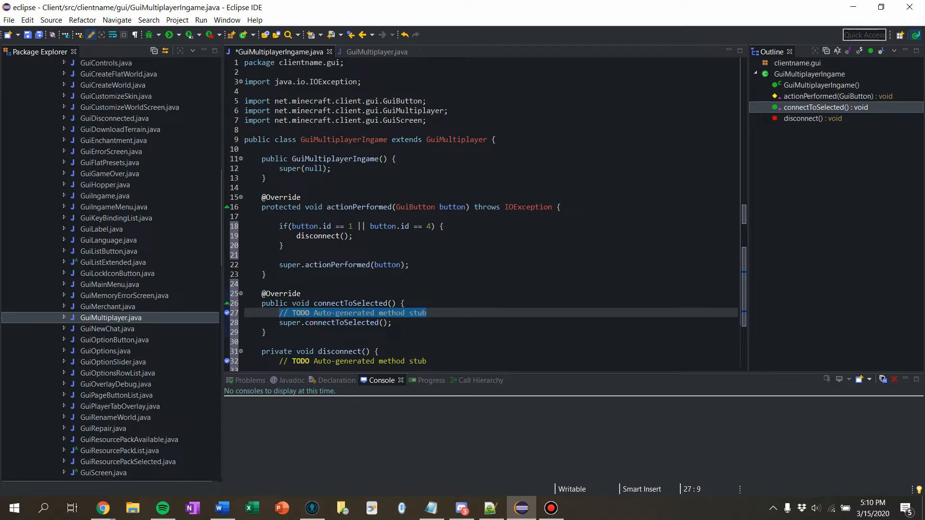
{"action": "type", "text": "disconnect();"}
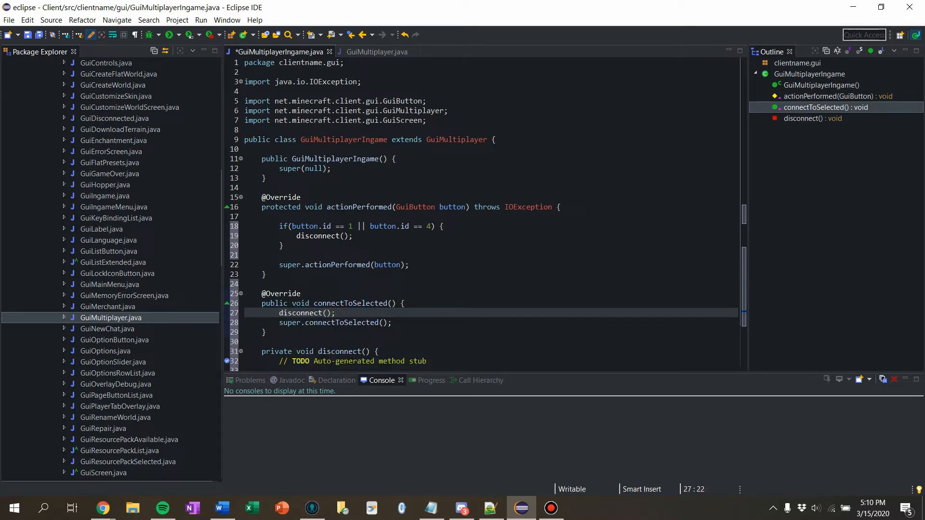
{"action": "scroll", "scroll_direction": "down", "scroll_amount": 3}
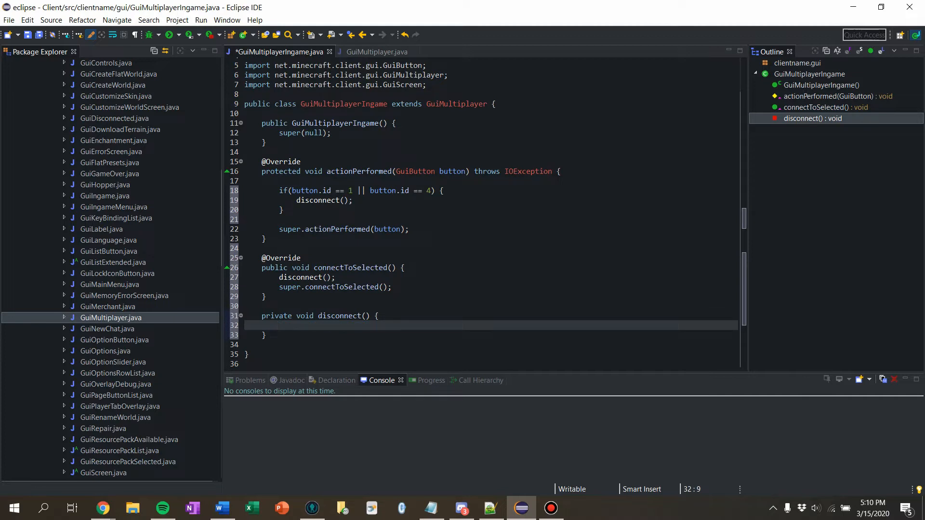
Start disconnect() with an if(this.mc.theWorld != null) block.
{"action": "type", "text": "if(this)"}
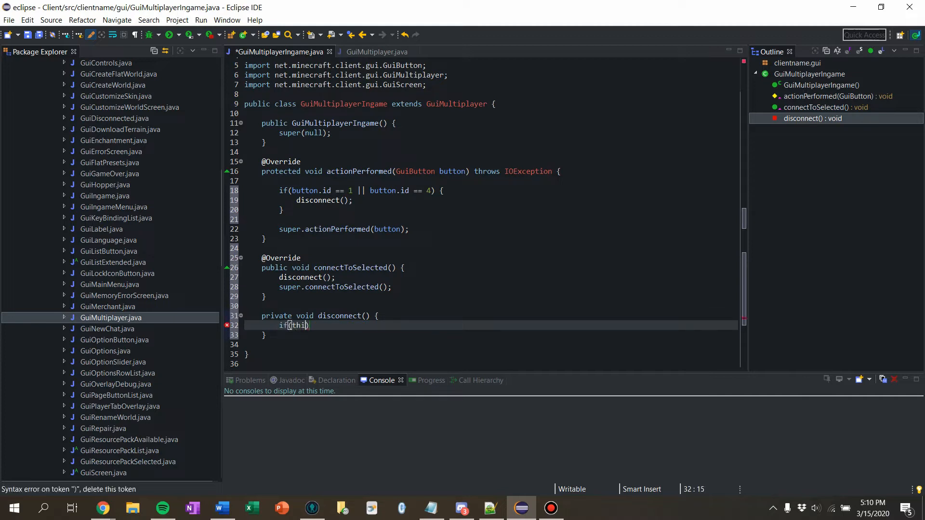
{"action": "type", "text": ".worl"}
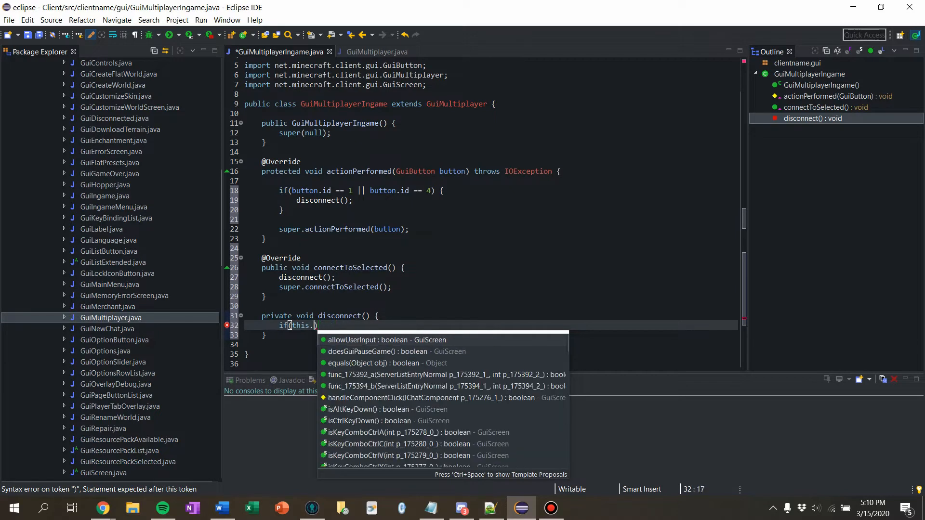
{"action": "type", "text": "mc.theWorld"}
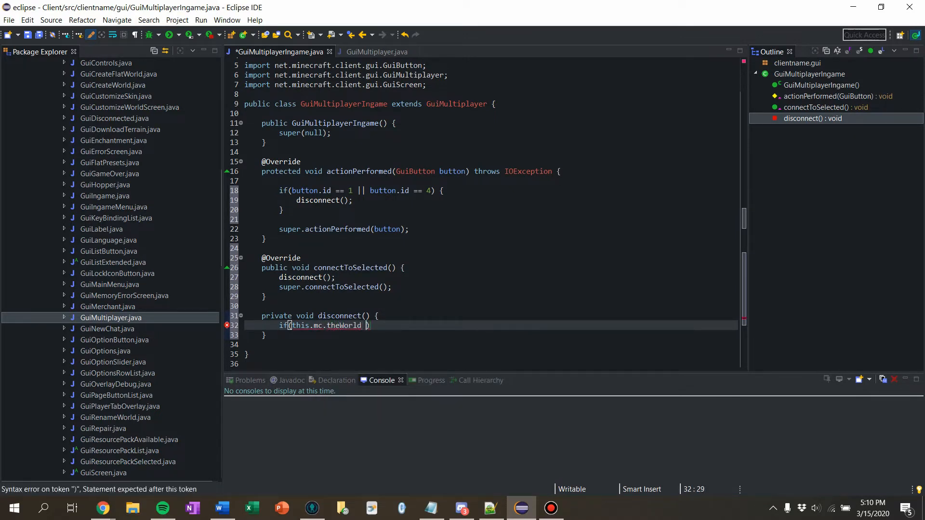
{"action": "type", "text": "!= null"}
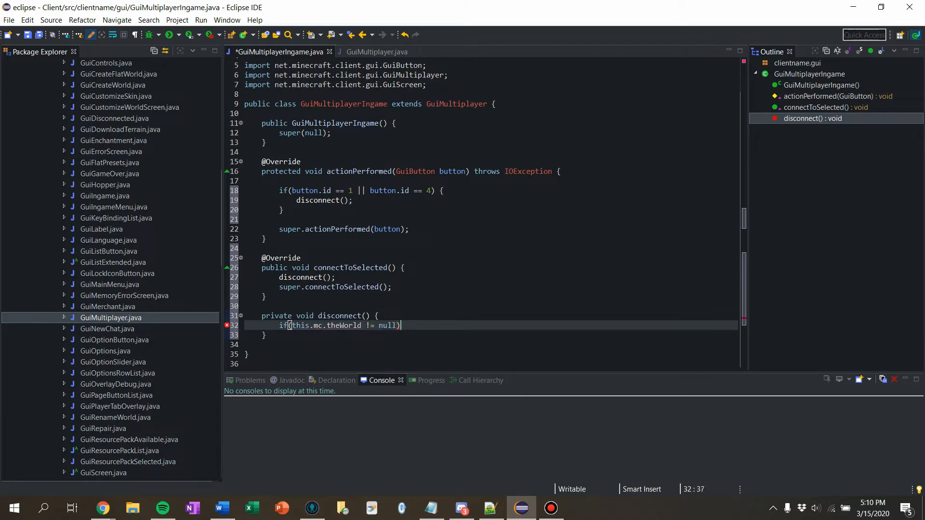
{"action": "type", "text": "{"}
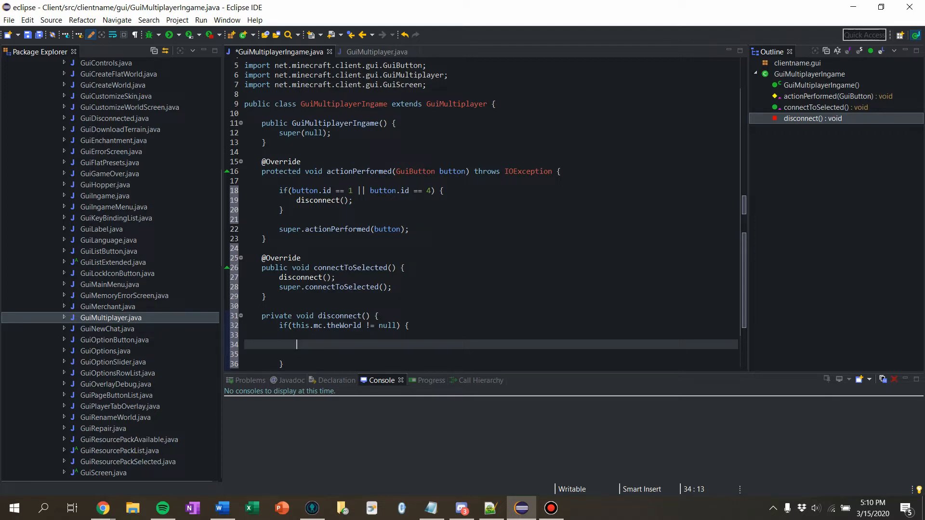
Send the quitting disconnecting packet and call this.mc.loadWorld(null) inside the block.
{"action": "type", "text": "thi."}
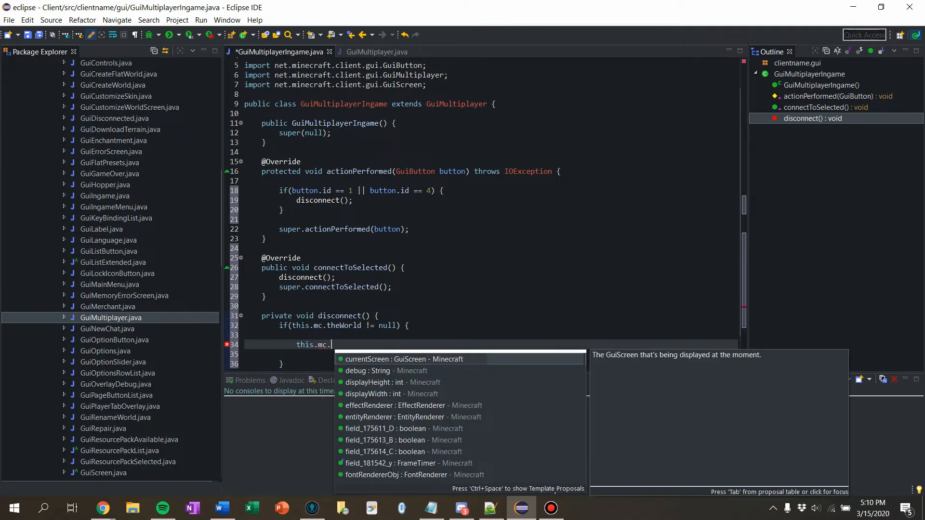
{"action": "type", "text": "theWorld."}
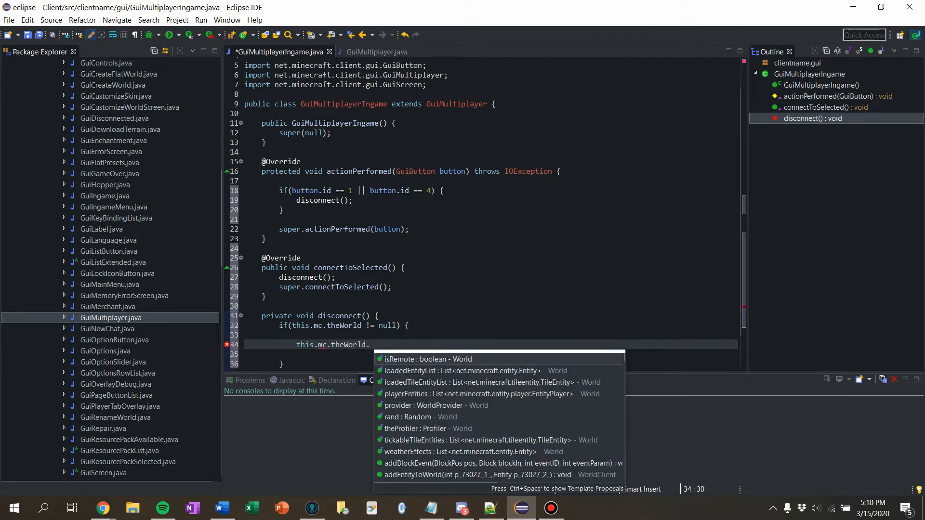
{"action": "type", "text": "g"}
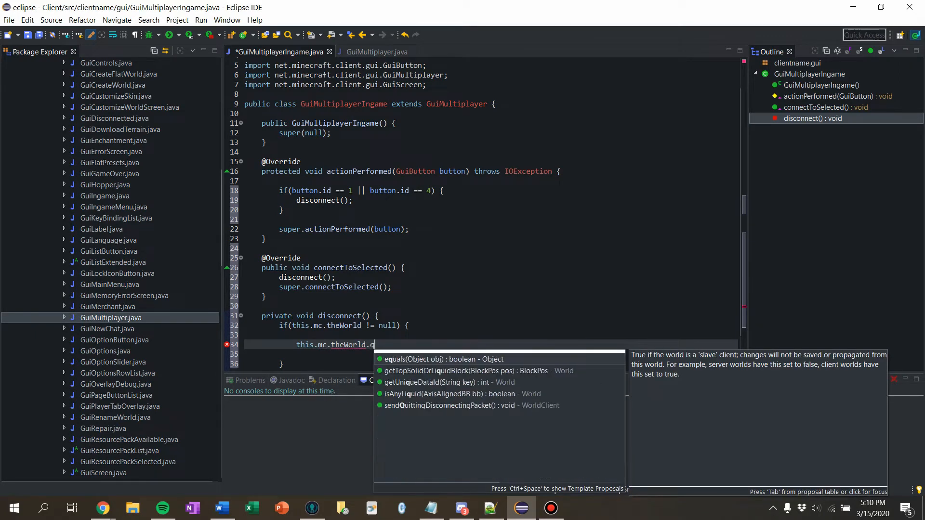
{"action": "type", "text": "uittingDisconnectingPacket();"}
{"action": "left_click", "coordinate": [491, 355]}
{"action": "type", "text": "this.mc."}
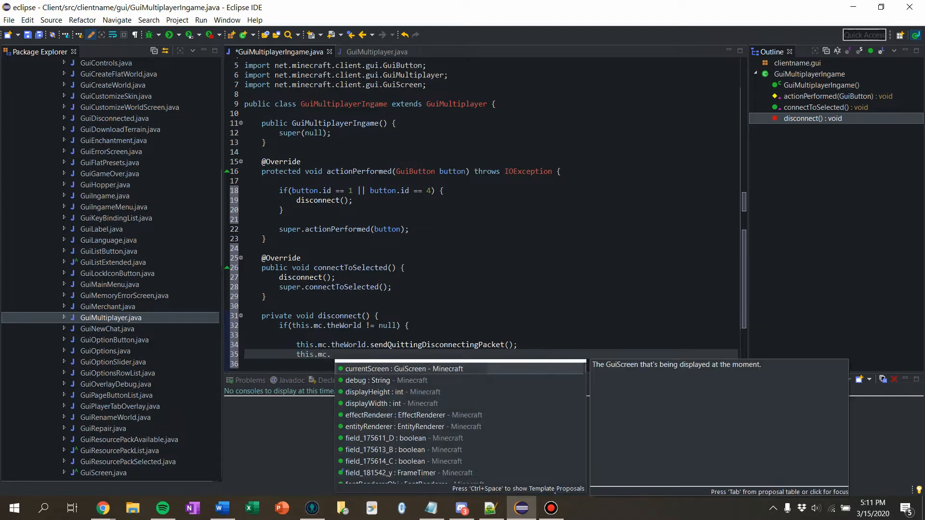
{"action": "type", "text": "loadWorld(null);"}
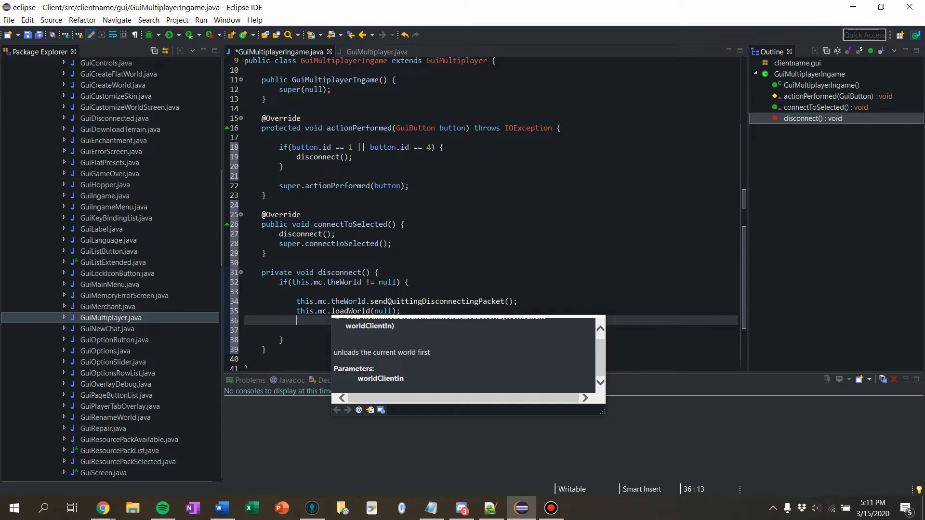
{"action": "left_click", "coordinate": [307, 311]}
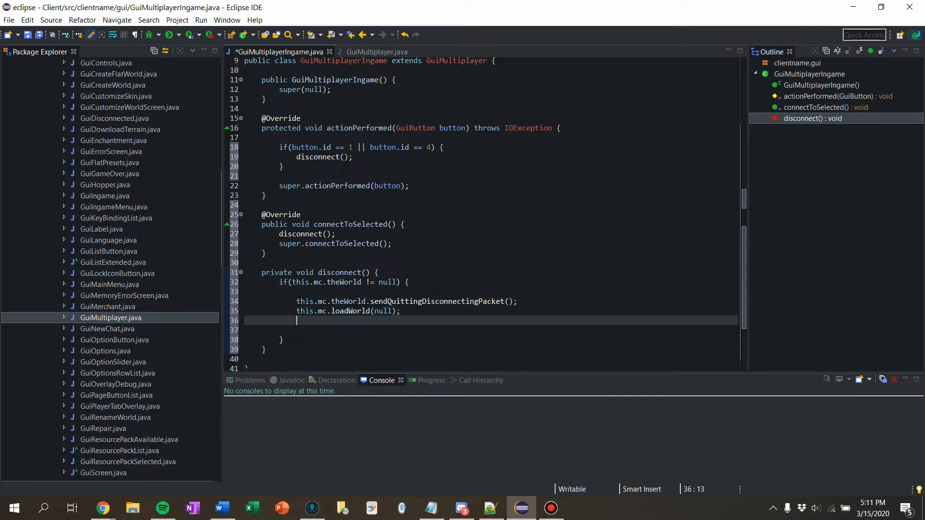
Add this.mc.displayGuiScreen(null) and clear a half-typed parentScreen line.
{"action": "type", "text": "th"}
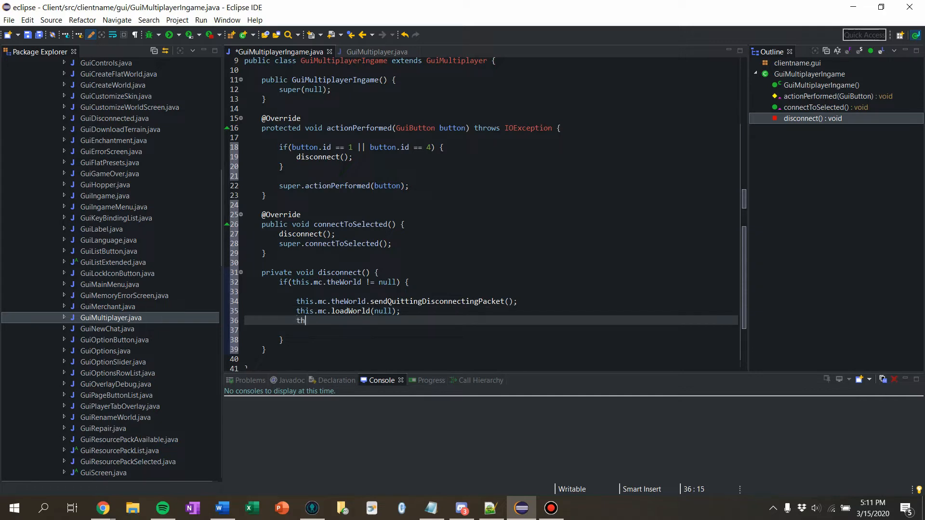
{"action": "type", "text": "is.mc."}
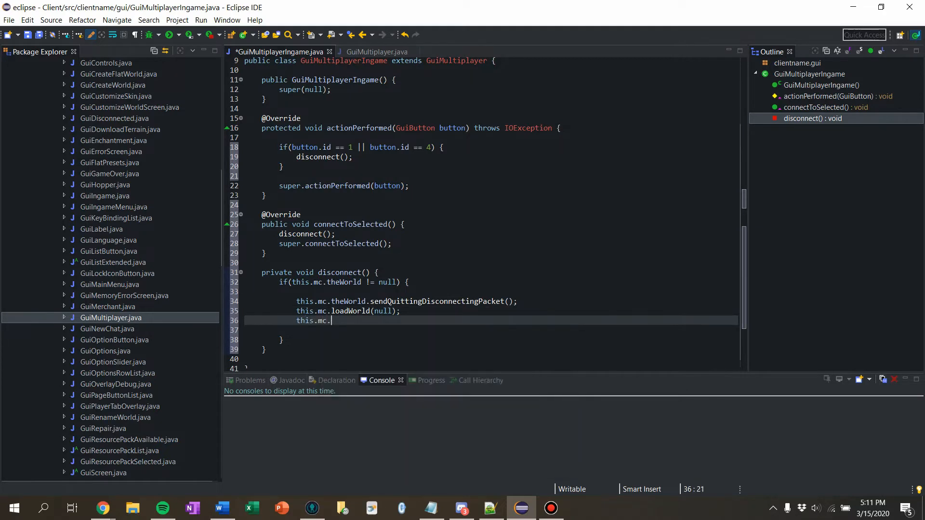
{"action": "type", "text": "displayGuiScreen(null);pl"}
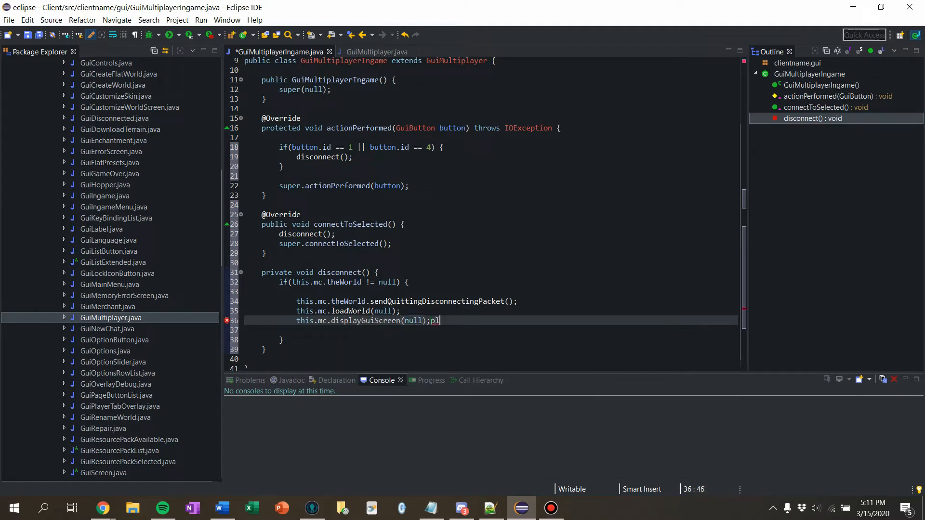
{"action": "key", "text": "BackSpace"}
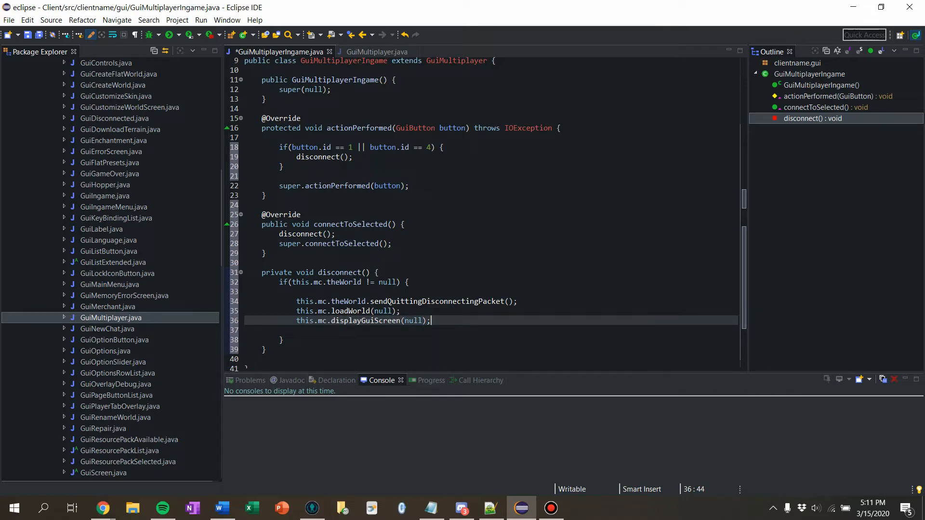
{"action": "type", "text": "th"}
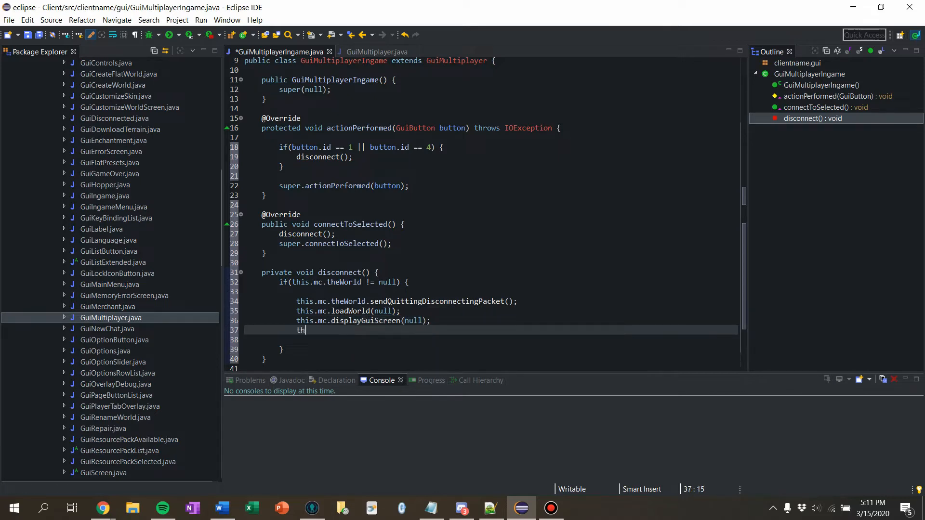
{"action": "type", "text": "is.par"}
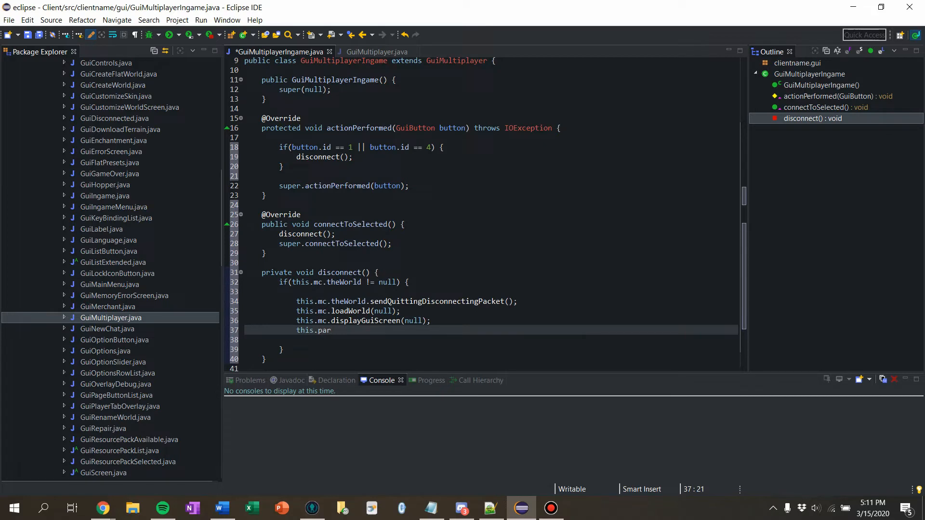
{"action": "key", "text": "BackSpace"}
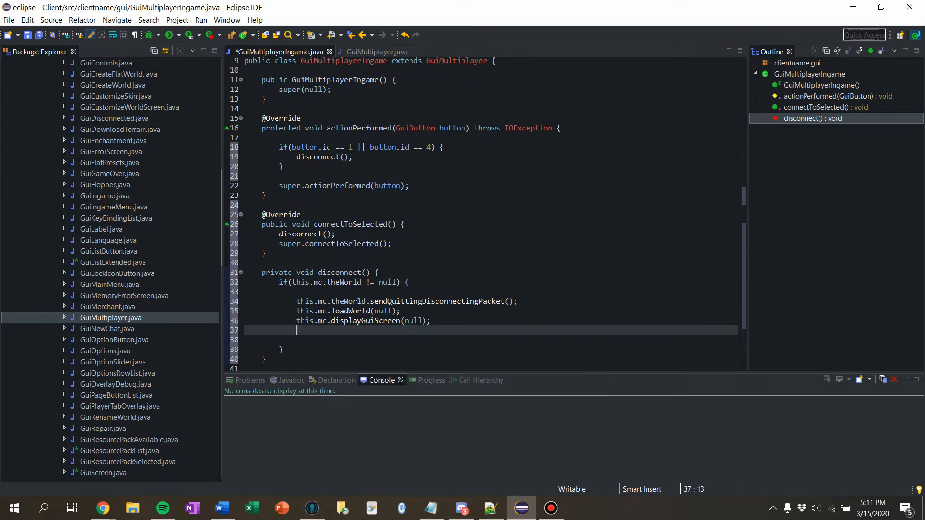
Make GuiMultiplayer's parentScreen field protected instead of private.
{"action": "left_click", "coordinate": [376, 52]}
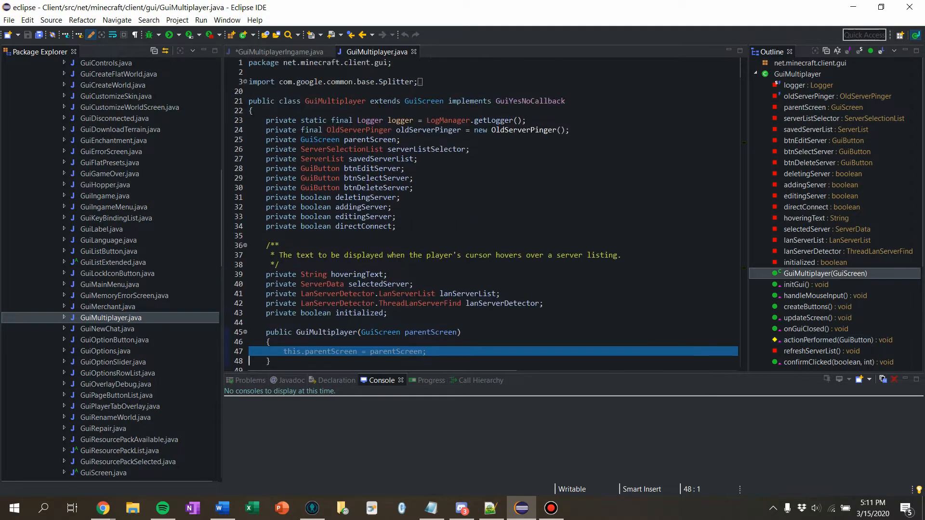
{"action": "double_click", "coordinate": [280, 139]}
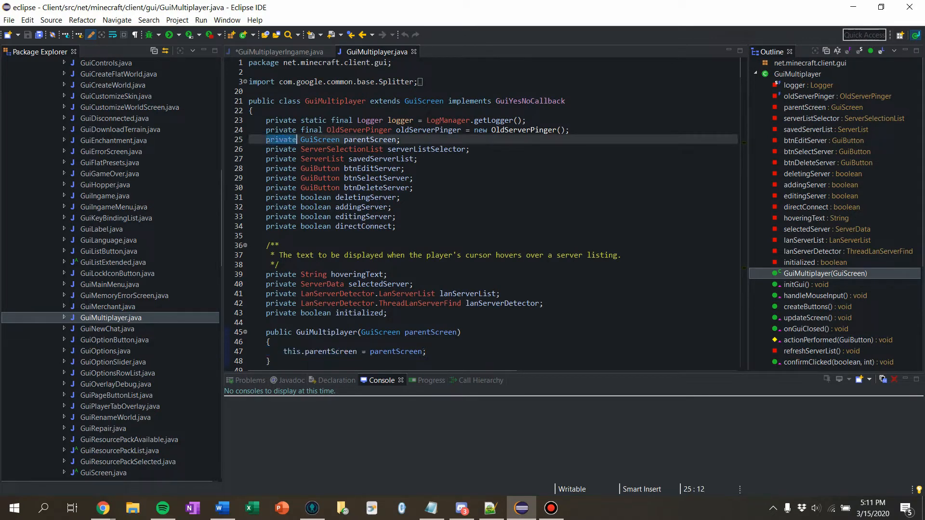
{"action": "type", "text": "protect"}
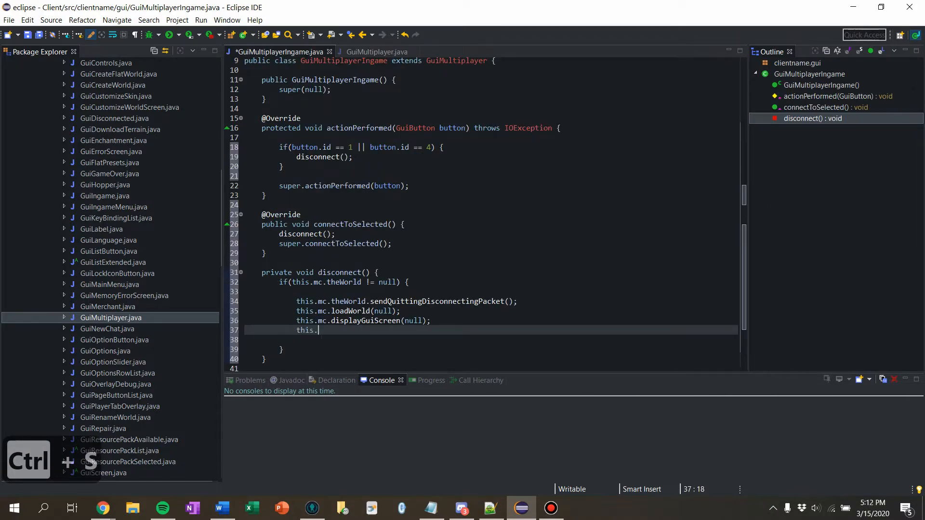
Set parentScreen = null in disconnect(), reformat and save GuiMultiplayerIngame.
{"action": "type", "text": "parentScreen = n"}
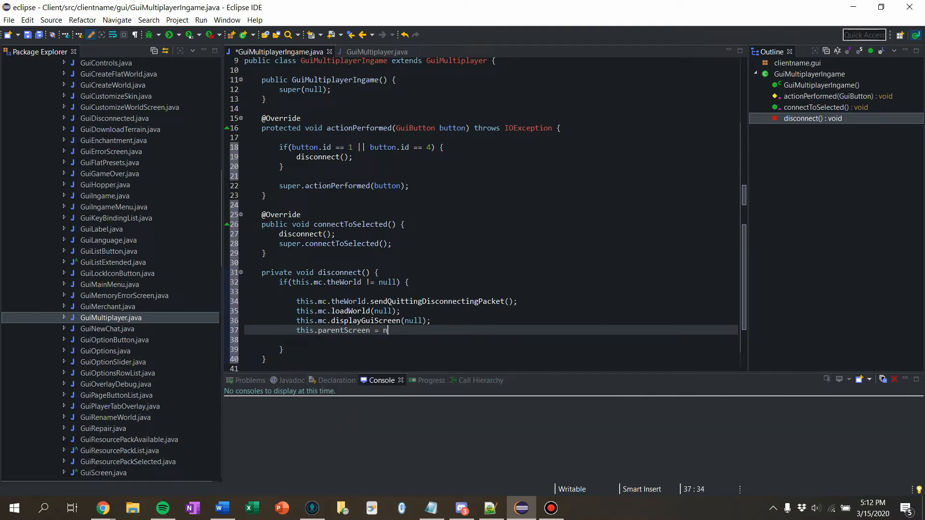
{"action": "type", "text": "ull;"}
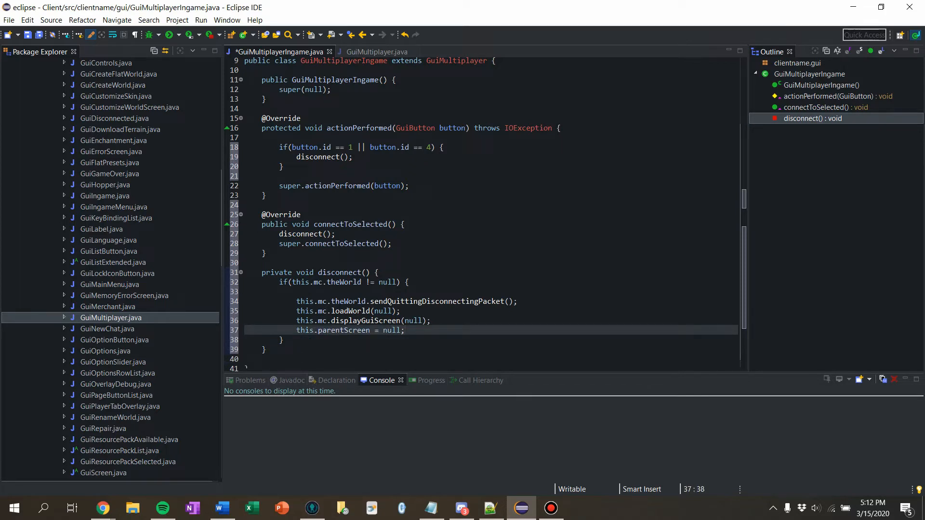
{"action": "left_click", "coordinate": [259, 291]}
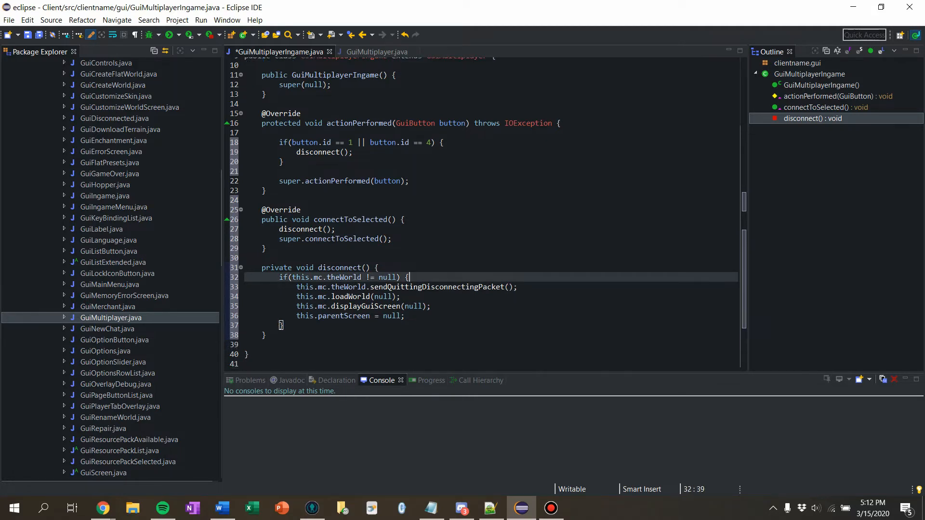
{"action": "key", "text": "ctrl+s"}
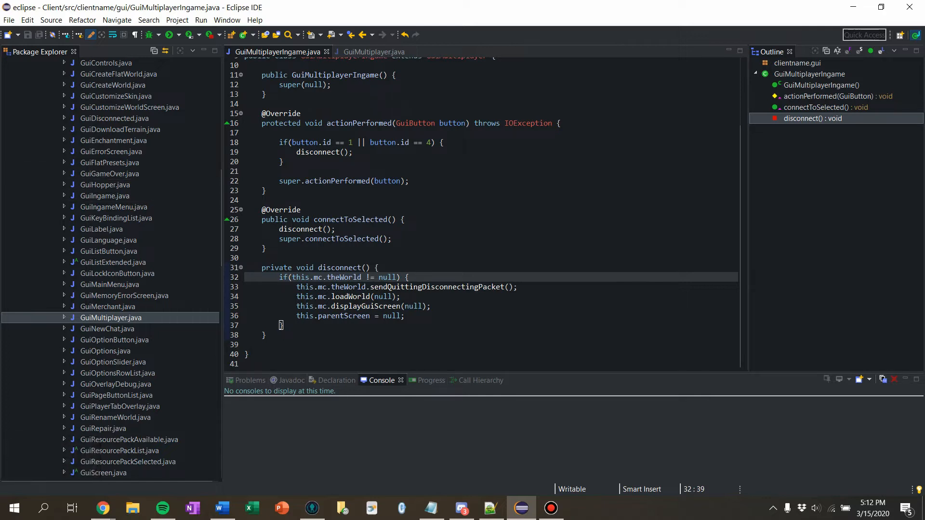
In GuiIngameMenu, add an if(mc.isSingleplayer()) block around the button setup.
{"action": "left_click", "coordinate": [407, 278]}
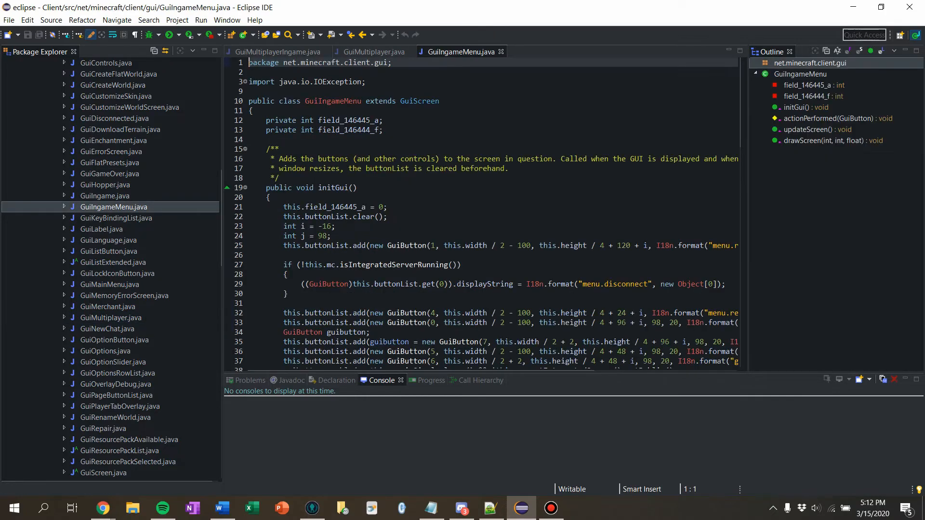
{"action": "scroll", "scroll_direction": "down", "scroll_amount": 3}
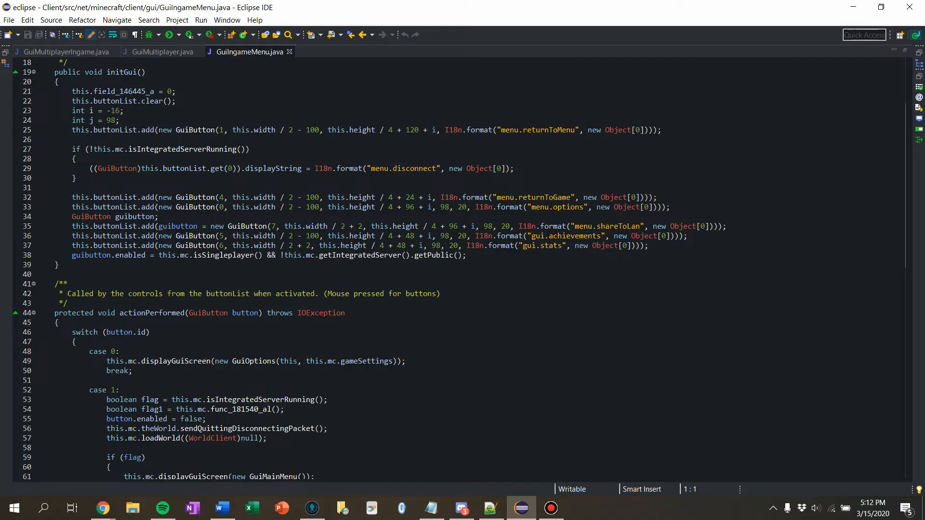
{"action": "double_click", "coordinate": [617, 226]}
{"action": "type", "text": "if(mc"}
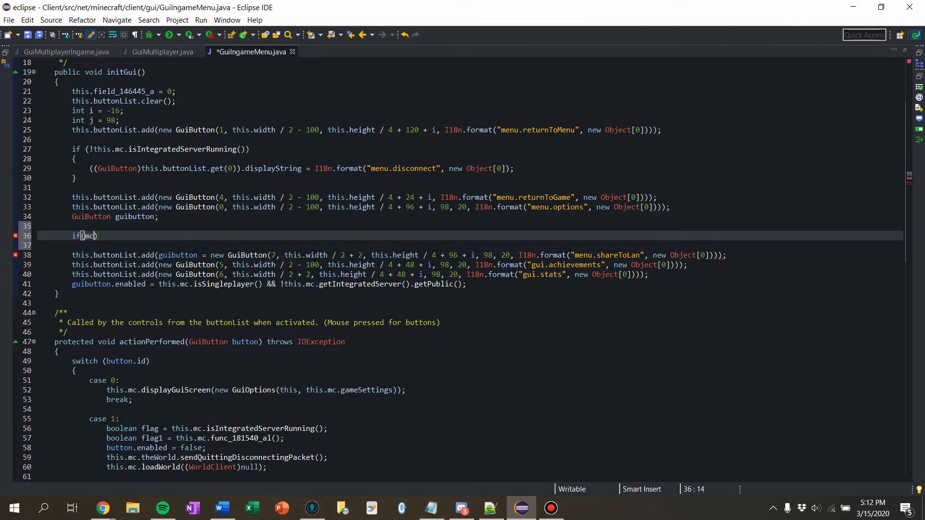
{"action": "type", "text": ".is"}
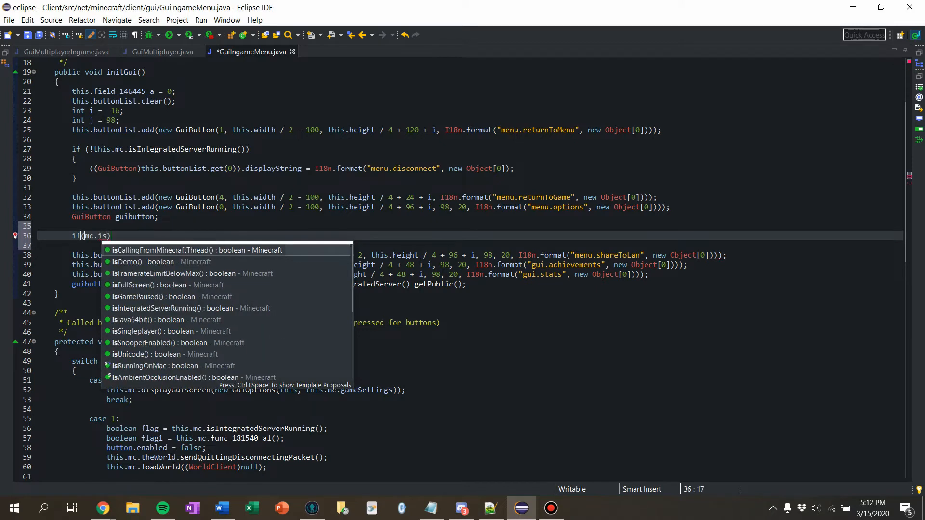
{"action": "type", "text": "Singleplayer("}
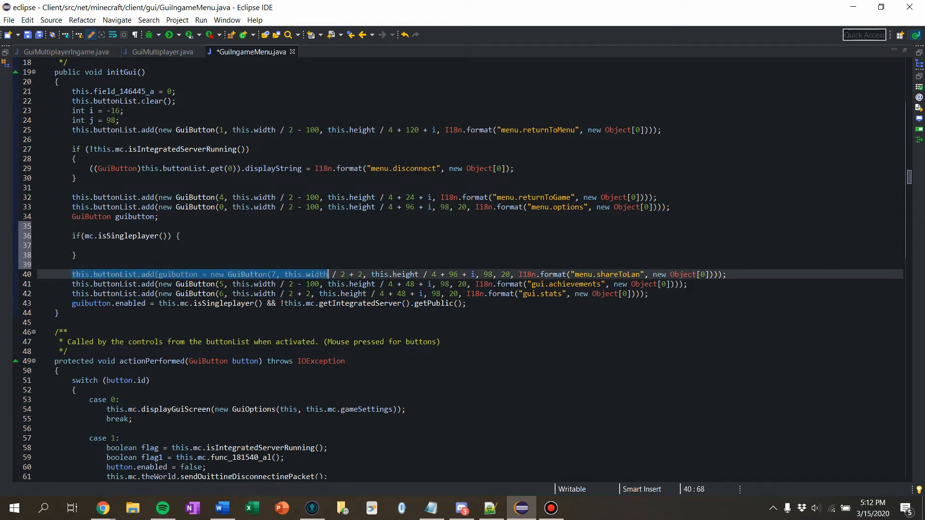
Move the Share to LAN button line and its enabled check inside the singleplayer block.
{"action": "key", "text": "ctrl+x"}
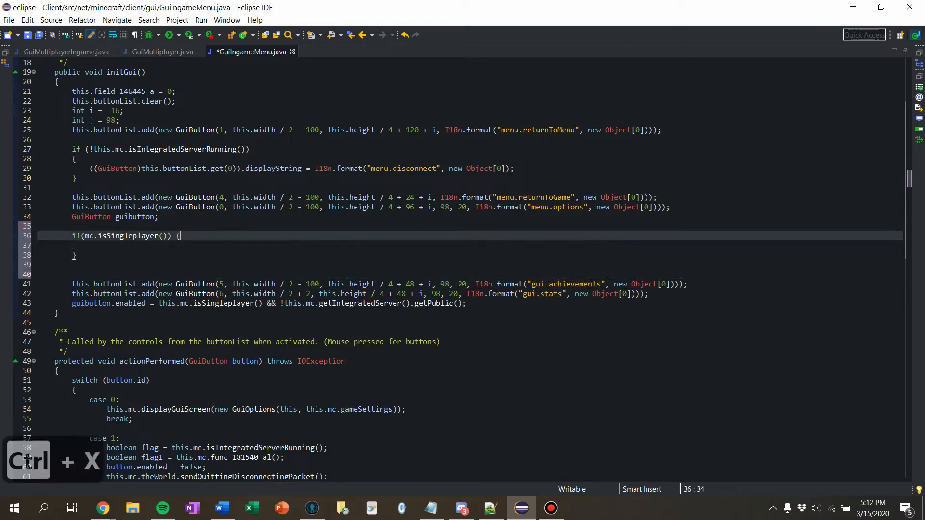
{"action": "key", "text": "ctrl+v"}
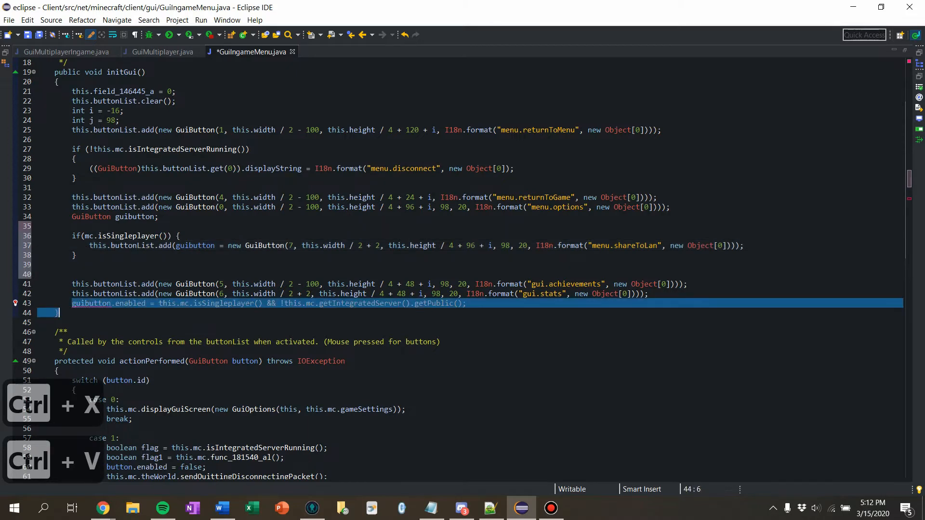
{"action": "key", "text": "ctrl+x"}
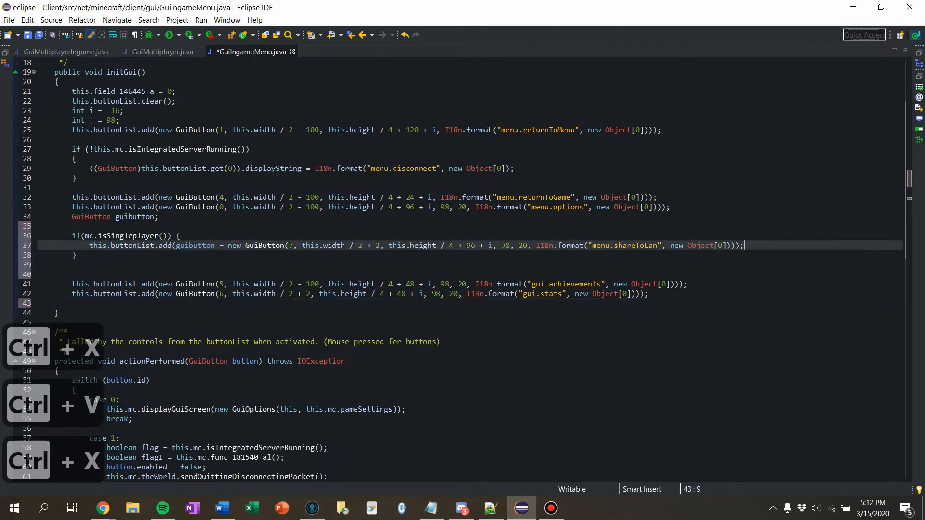
{"action": "type", "text": "guibutton.enabled = this.mc.isSingleplayer() && !this.mc.getIntegratedServer().getPublic();"}
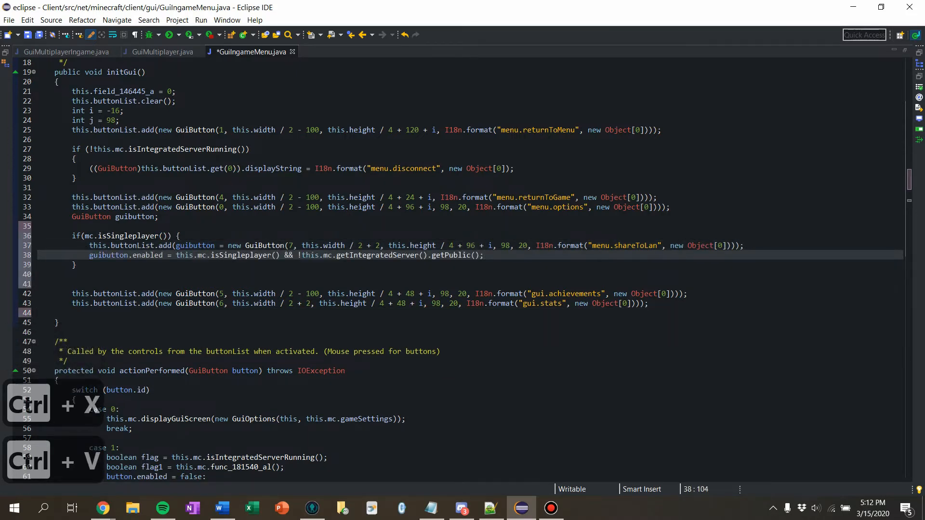
{"action": "key", "text": "ctrl+x"}
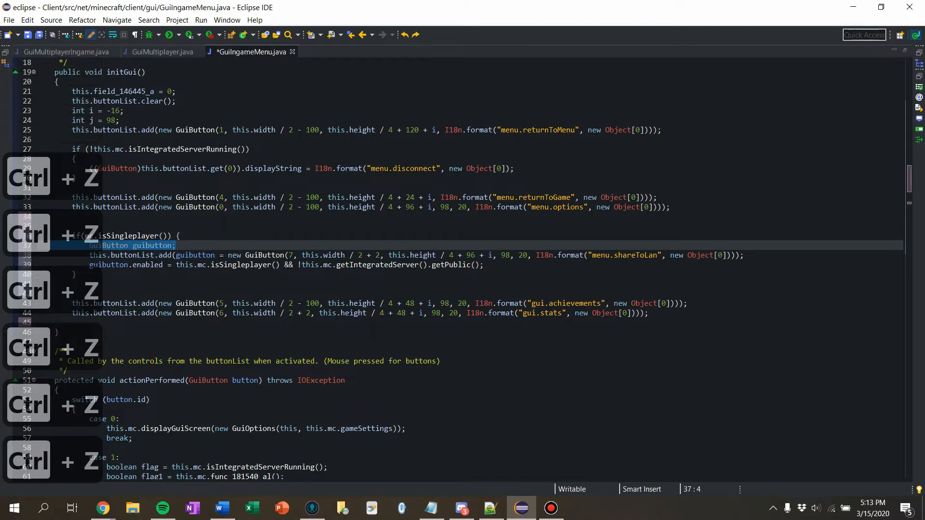
Undo the stray edit and save GuiIngameMenu with the singleplayer block tidied.
{"action": "key", "text": "ctrl+z"}
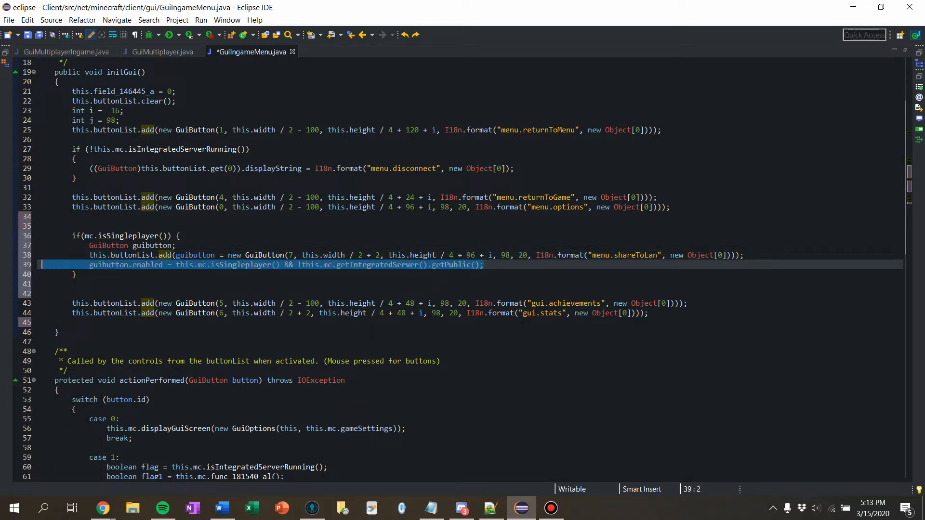
{"action": "key", "text": "ctrl+s"}
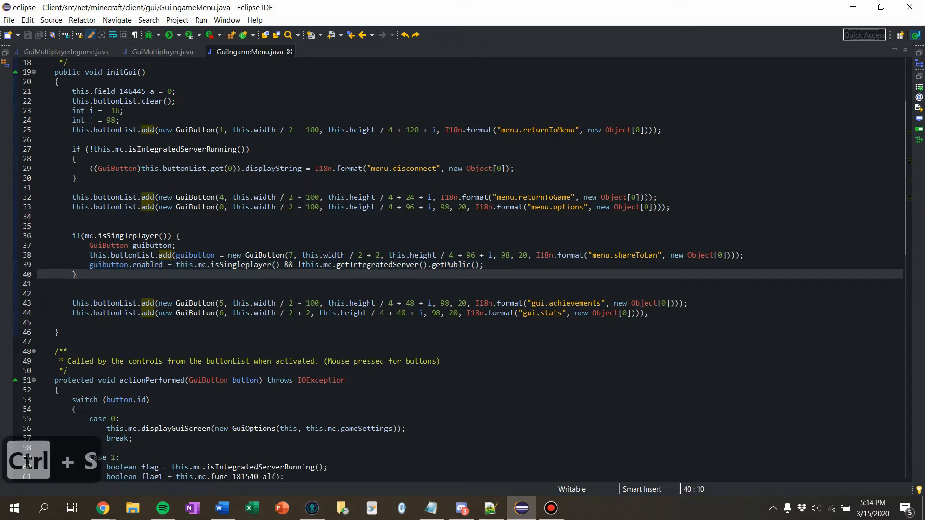
Add an else branch and duplicate the Share to LAN button line into it.
{"action": "type", "text": "else {"}
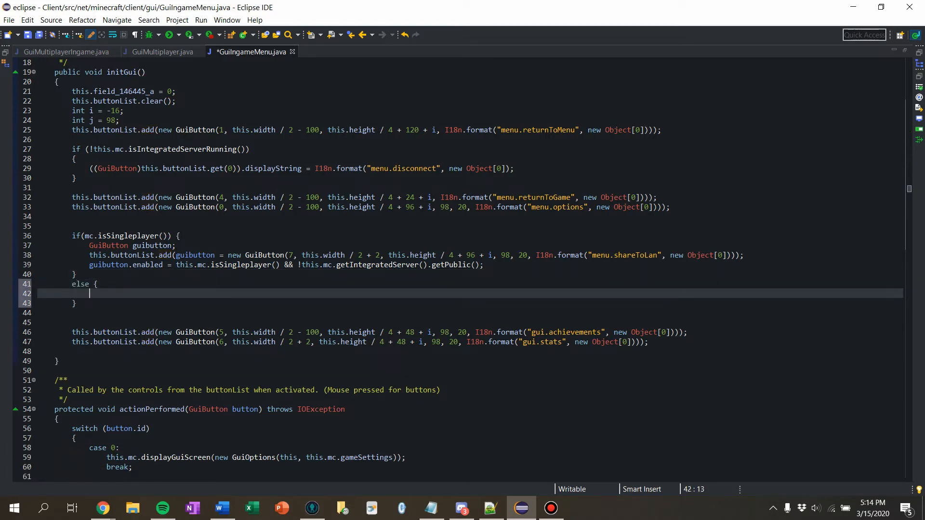
{"action": "type", "text": "this.buttonList.add(arg0"}
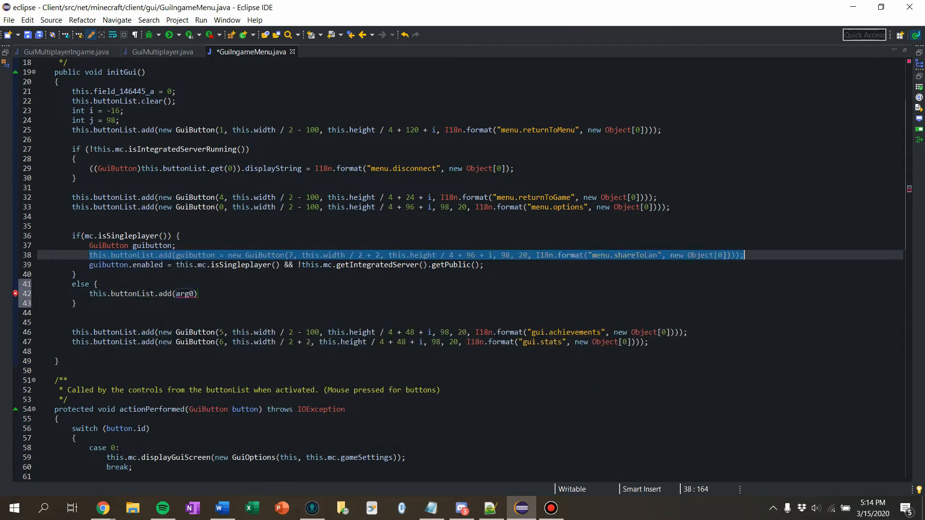
{"action": "key", "text": "ctrl+v"}
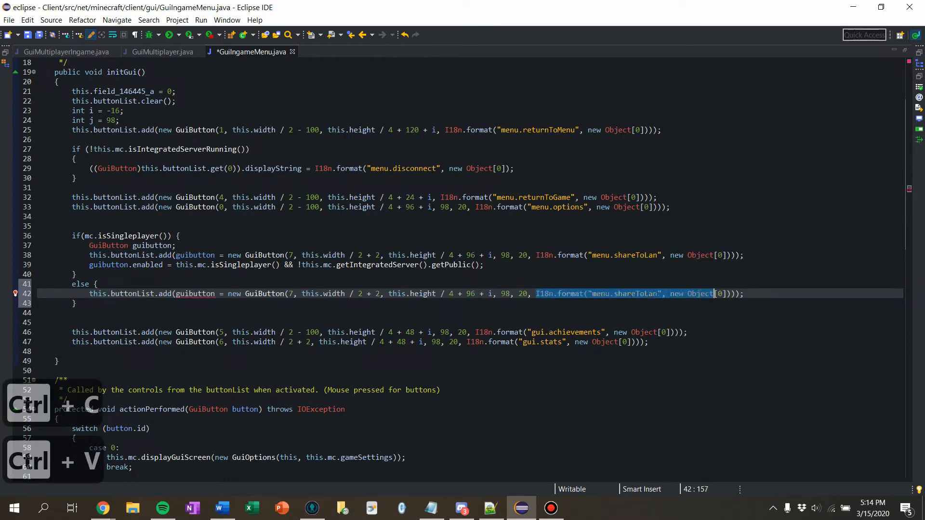
Relabel the copied button "Server List" and change its id to 100.
{"action": "type", "text": "\"\""}
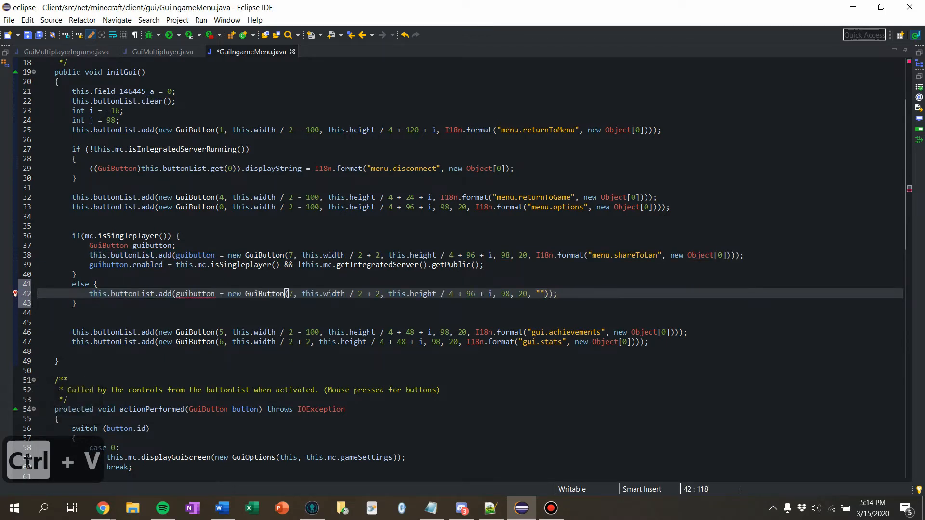
{"action": "type", "text": "Server Lis"}
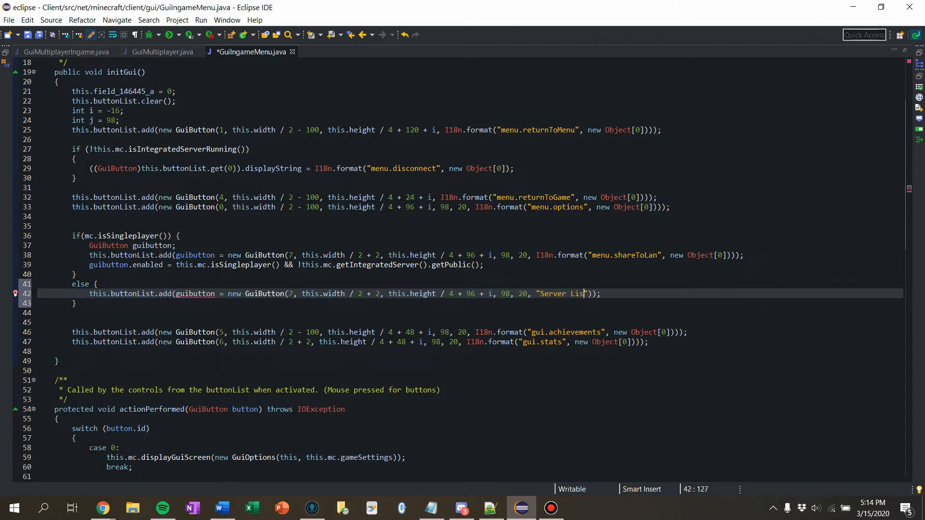
{"action": "double_click", "coordinate": [195, 293]}
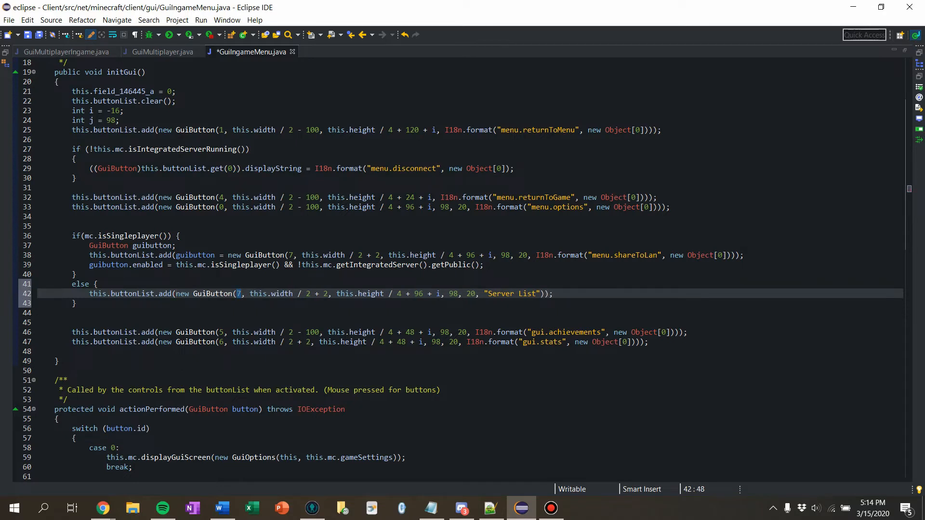
{"action": "type", "text": "100"}
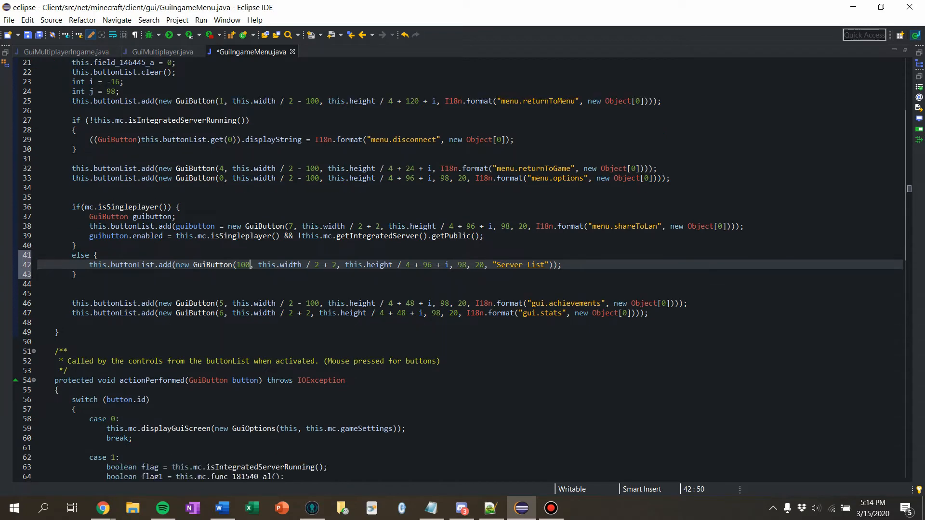
{"action": "double_click", "coordinate": [242, 264]}
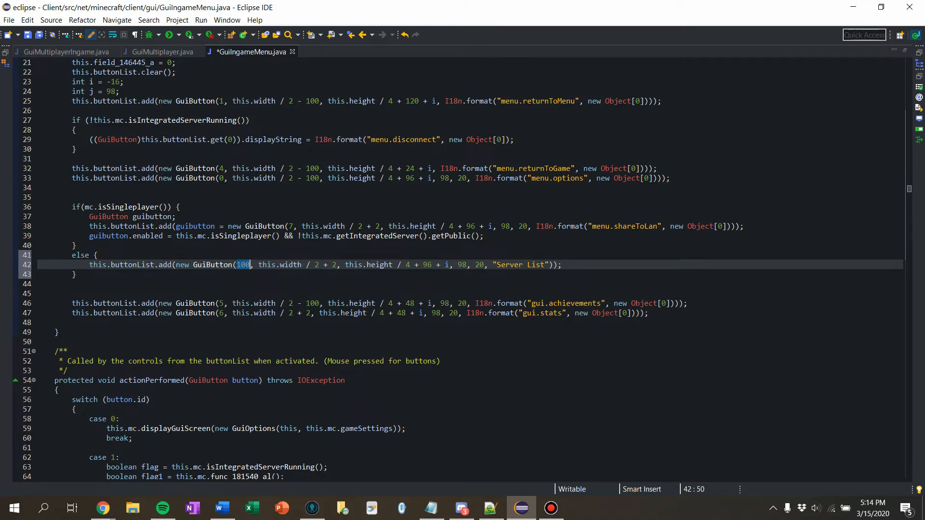
Add case 100 in actionPerformed calling this.mc.displayGuiScreen with a new GuiMultiplayer screen.
{"action": "scroll", "scroll_direction": "down", "scroll_amount": 3}
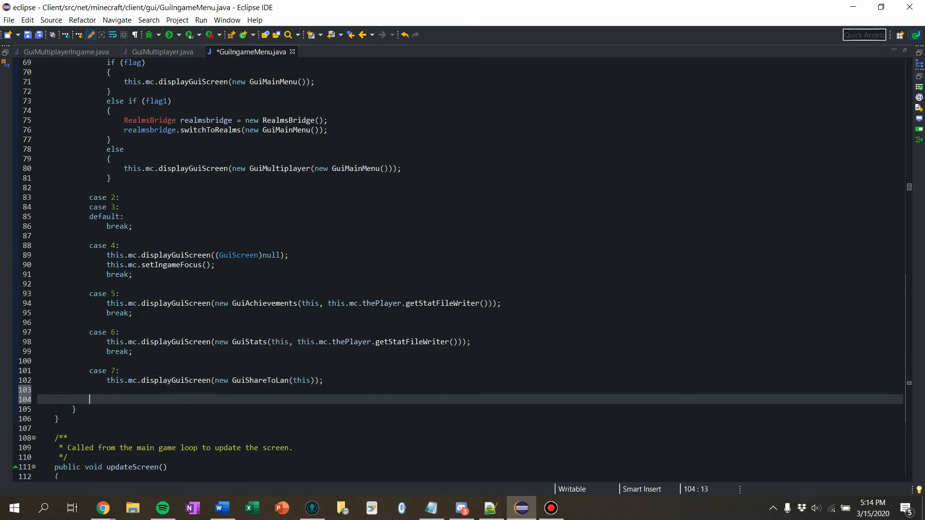
{"action": "type", "text": "case 100:"}
{"action": "type", "text": "this.mc.di"}
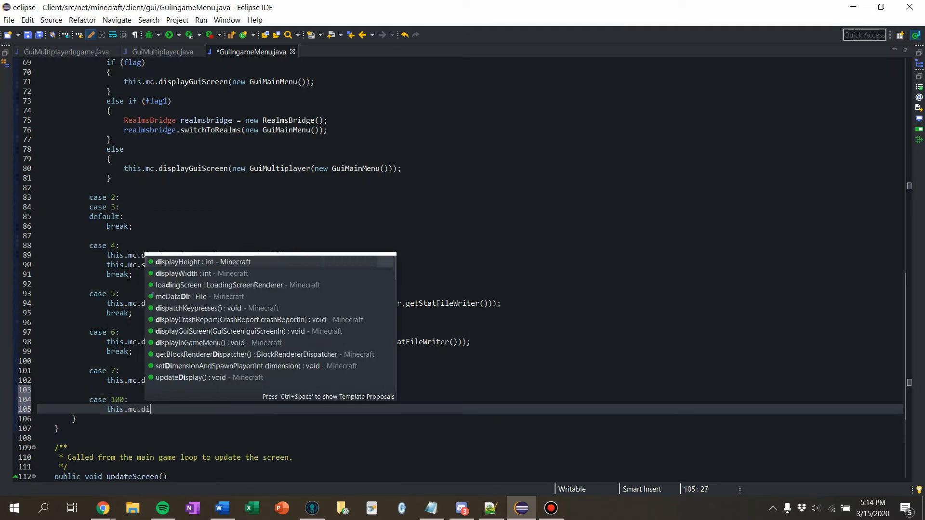
{"action": "type", "text": "splayGuiScreen(new Gui);"}
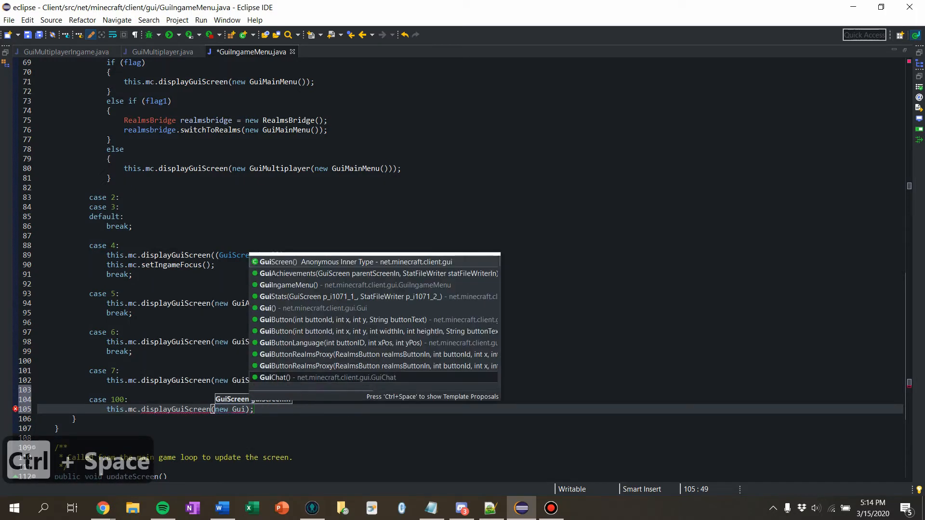
{"action": "key", "text": "ctrl+space"}
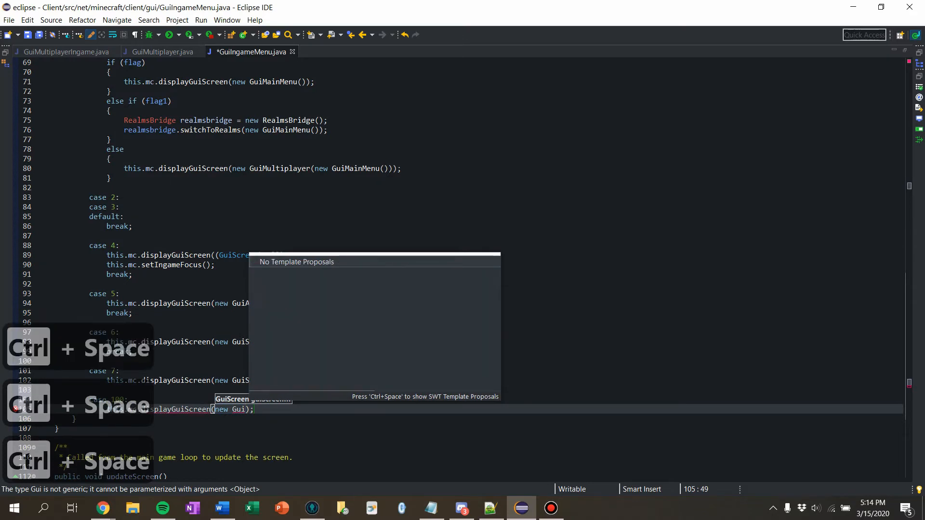
{"action": "type", "text": "M"}
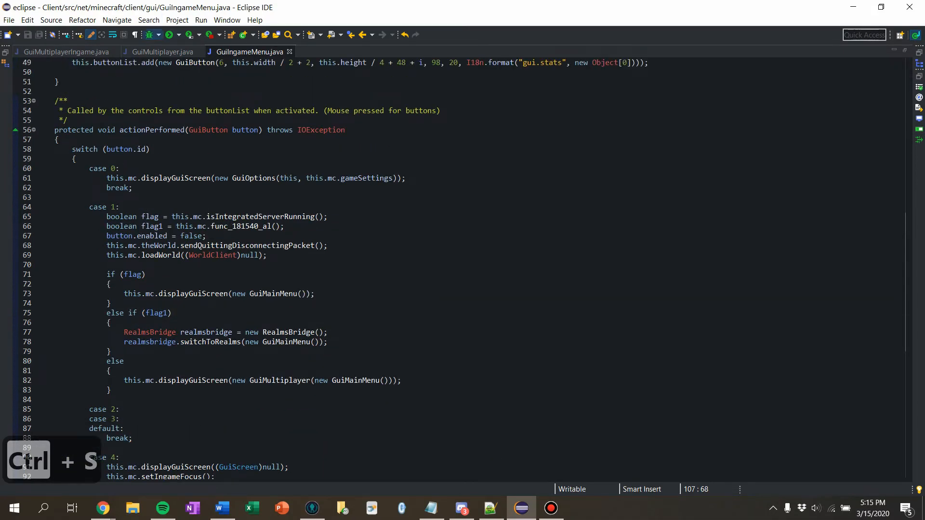
Save, run the client and reach the in-game server list's Add server form.
{"action": "key", "text": "ctrl+s"}
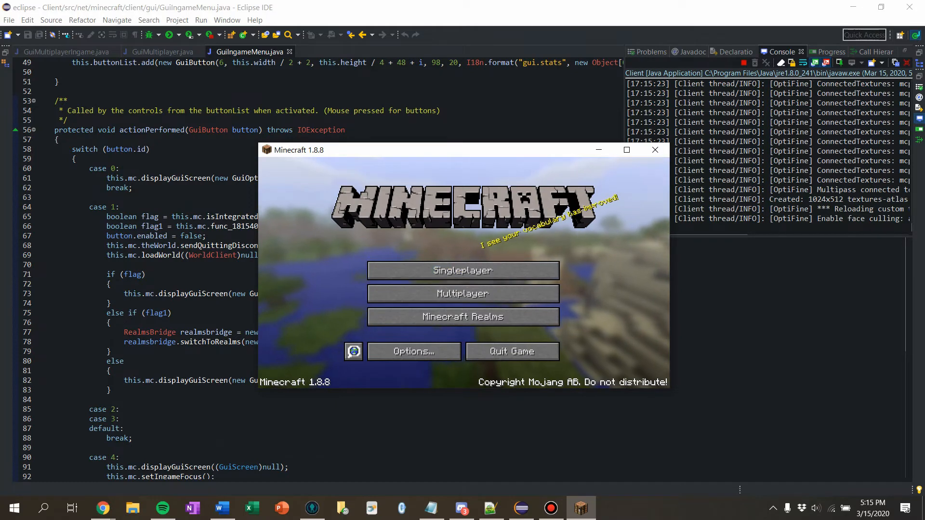
{"action": "left_click", "coordinate": [463, 293]}
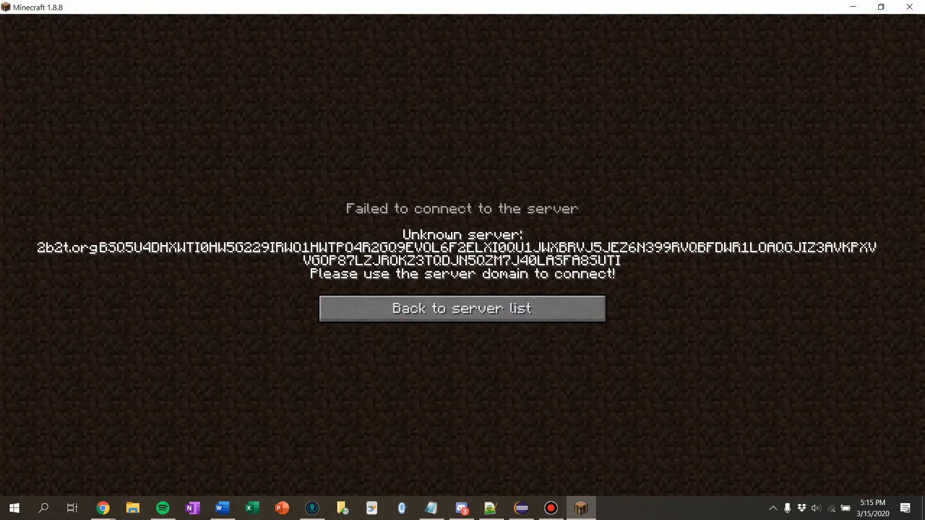
{"action": "left_click", "coordinate": [461, 308]}
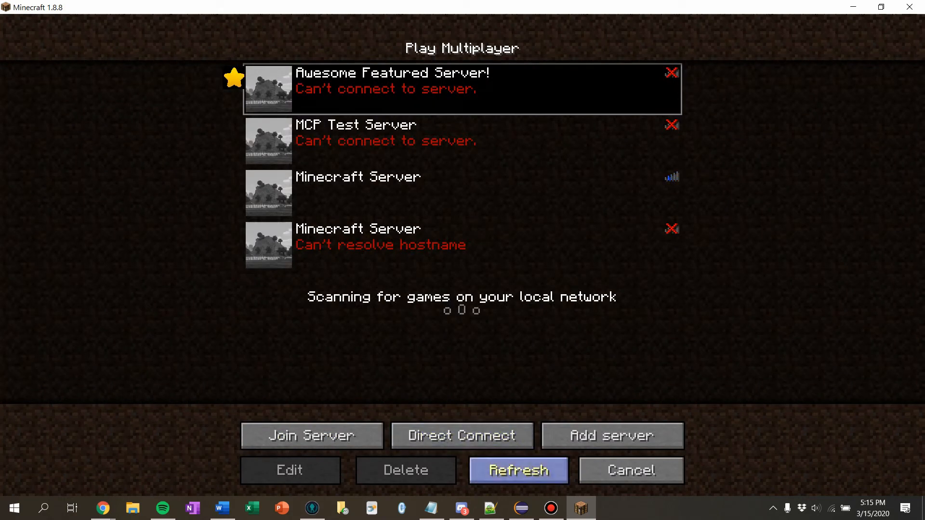
{"action": "left_click", "coordinate": [517, 471]}
{"action": "type", "text": "M"}
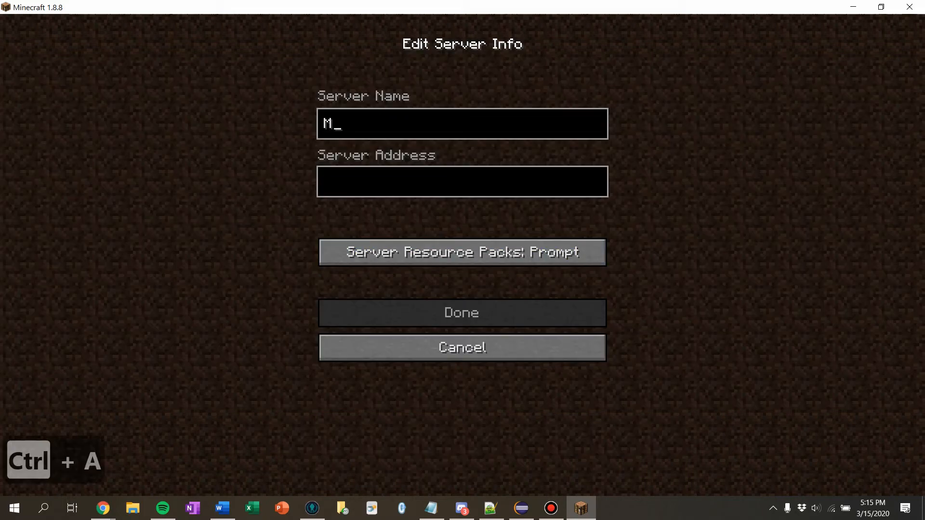
Add a Mineplex server entry and try joining it, returning after the NullPointerException.
{"action": "type", "text": "ineplex"}
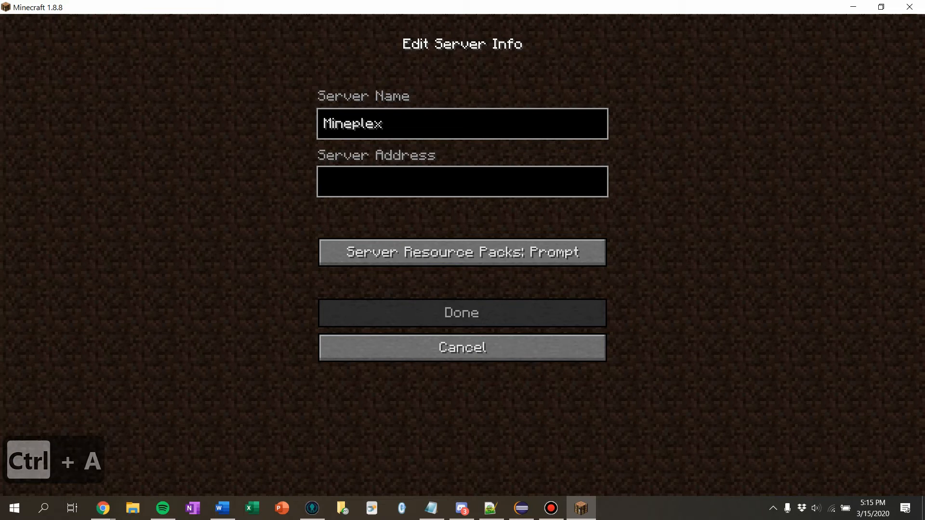
{"action": "type", "text": "minep"}
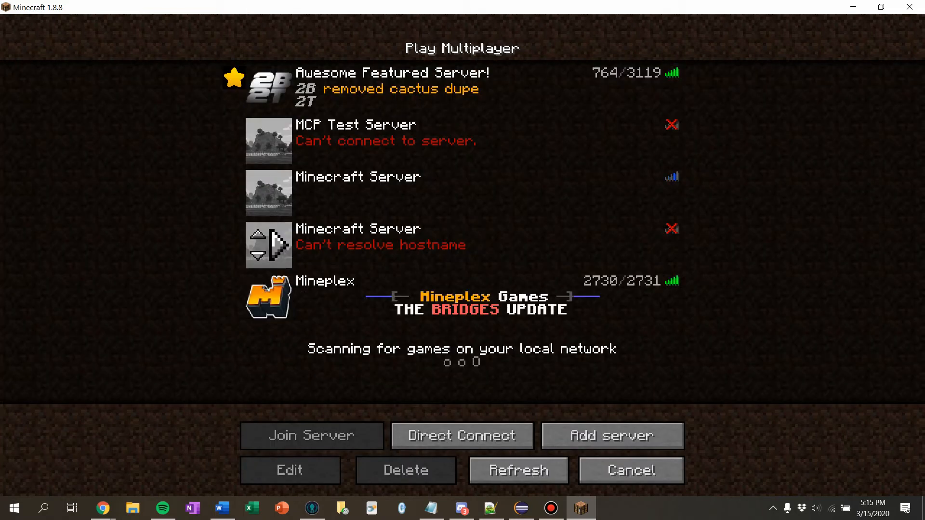
{"action": "left_click", "coordinate": [311, 436]}
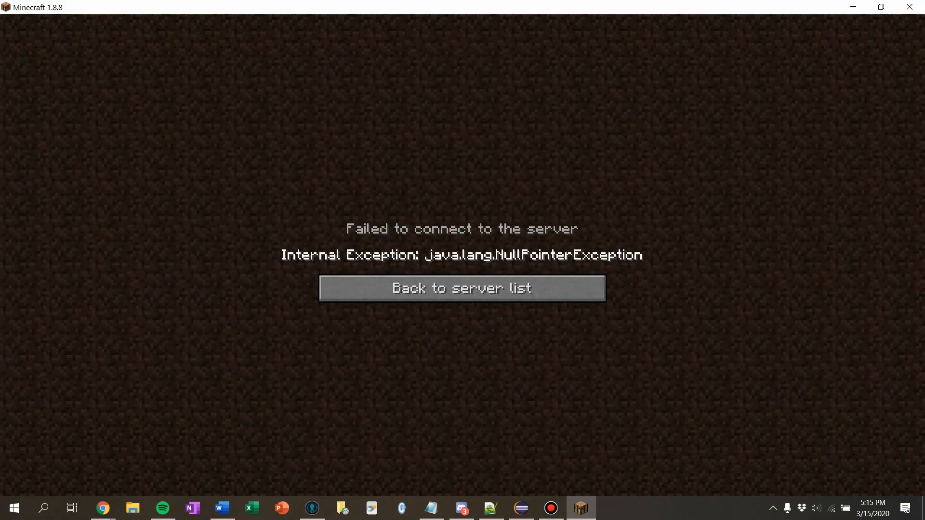
{"action": "left_click", "coordinate": [462, 288]}
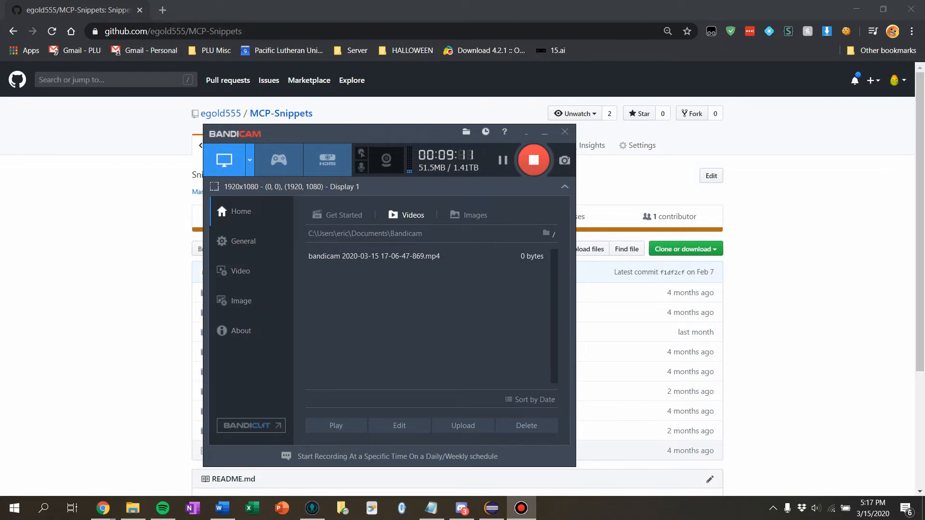
Copy the raw SessionChanger.java source from the MCP-Snippets GitHub repository and return to Eclipse.
{"action": "left_click", "coordinate": [562, 132]}
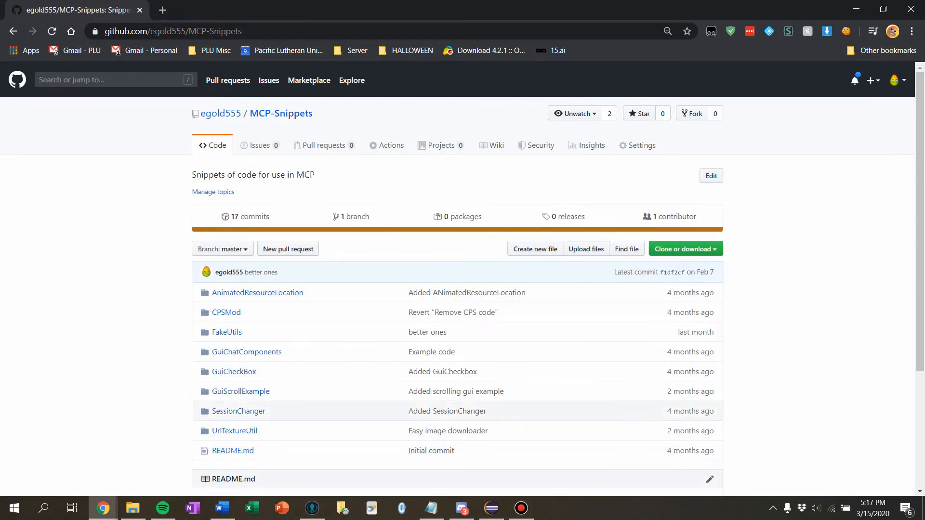
{"action": "left_click", "coordinate": [238, 412]}
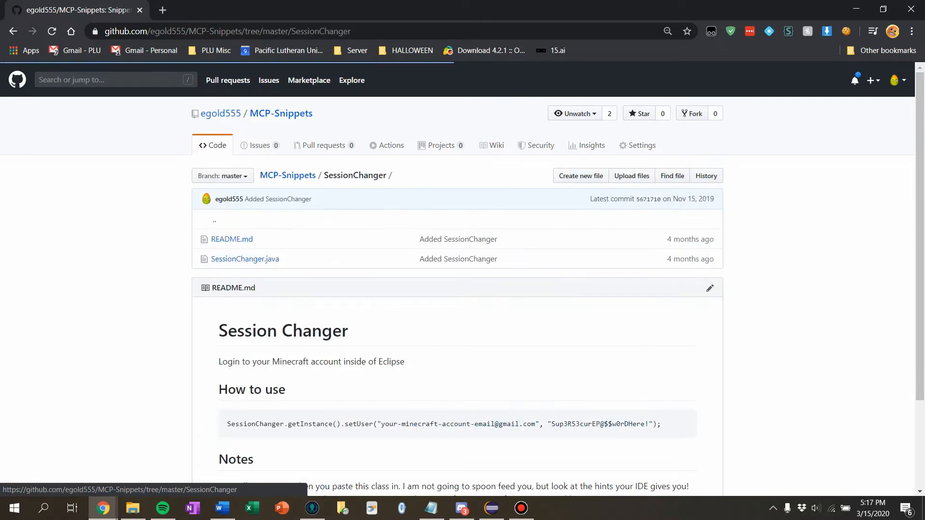
{"action": "left_click", "coordinate": [245, 259]}
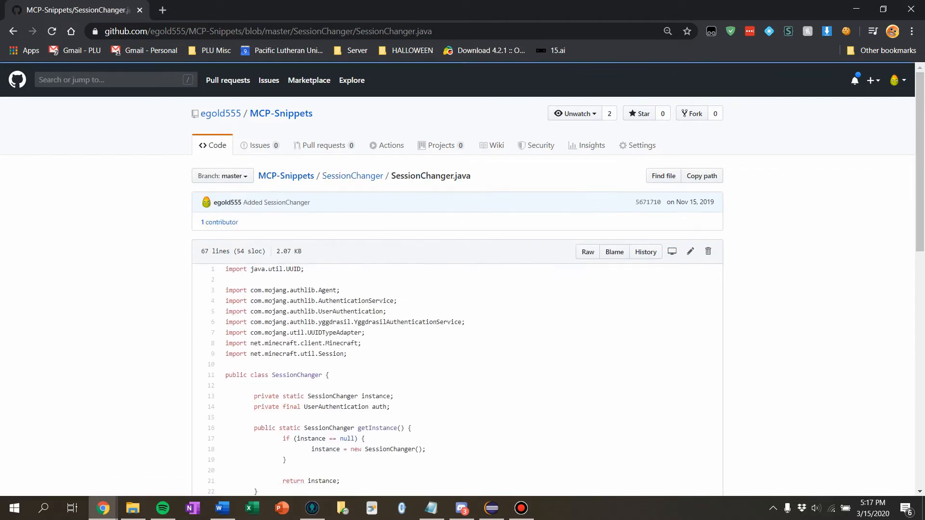
{"action": "left_click", "coordinate": [587, 251]}
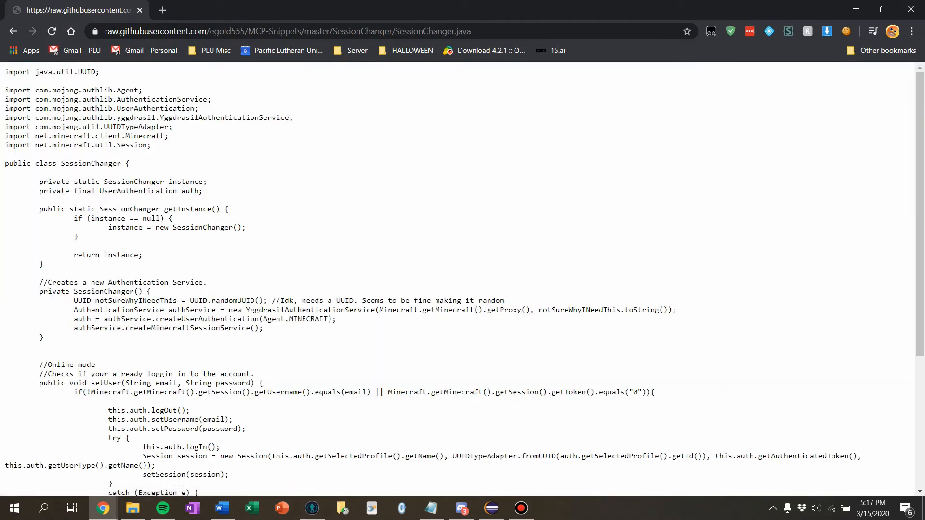
{"action": "key", "text": "alt+tab"}
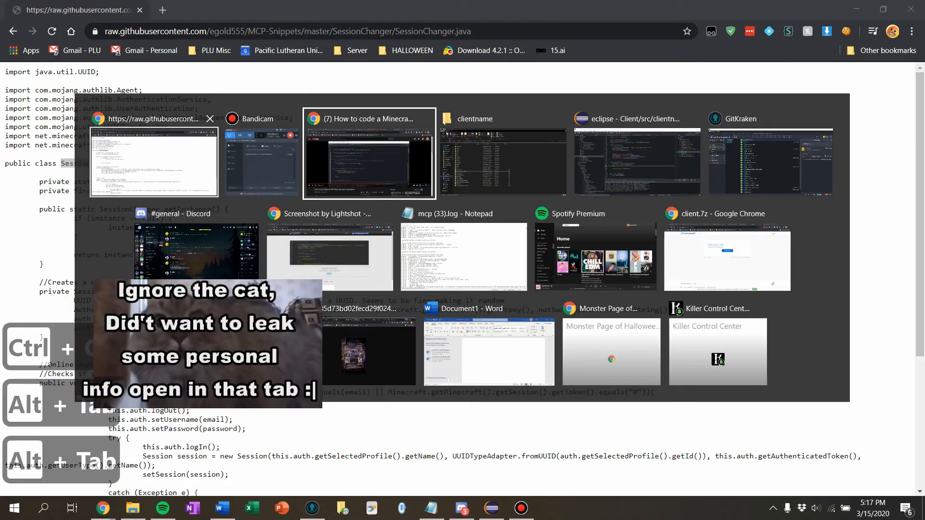
{"action": "key", "text": "alt+tab"}
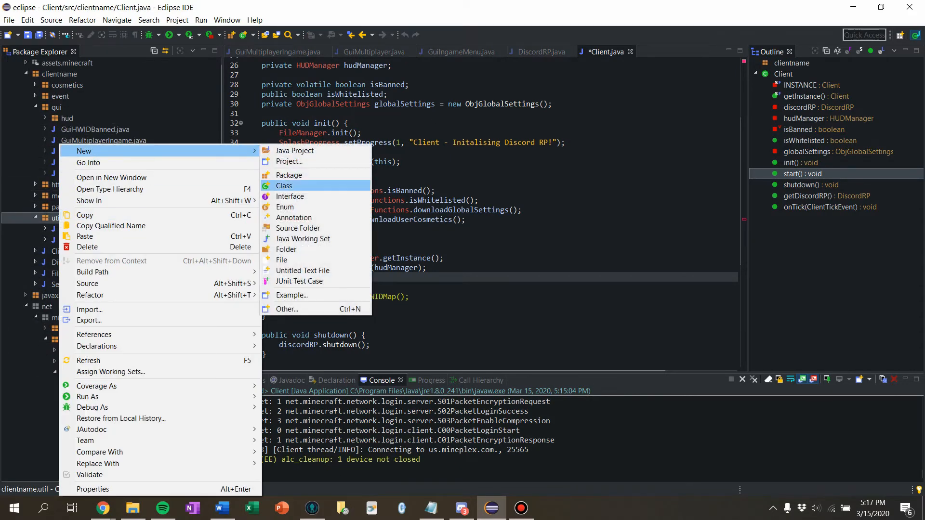
Create the SessionChanger class in clientname.util and fill it with the copied code.
{"action": "left_click", "coordinate": [283, 186]}
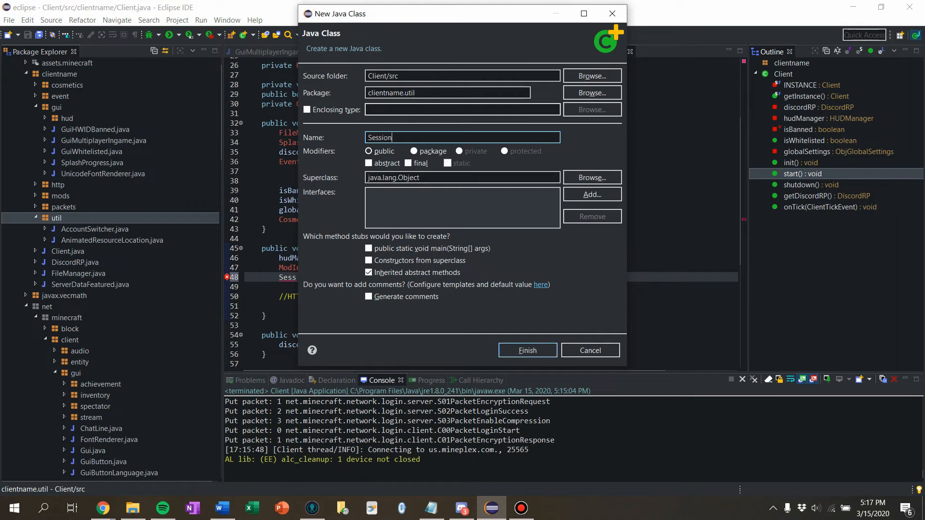
{"action": "type", "text": "Changer"}
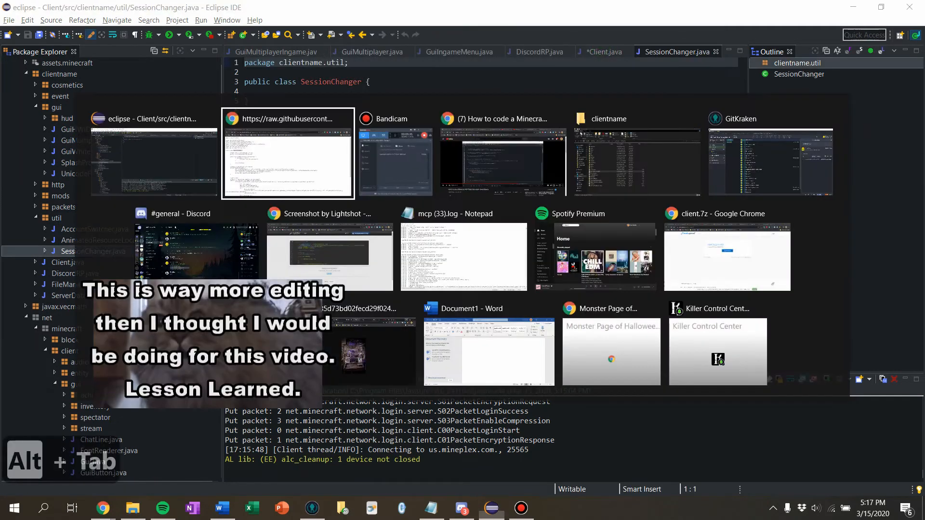
{"action": "key", "text": "alt+tab"}
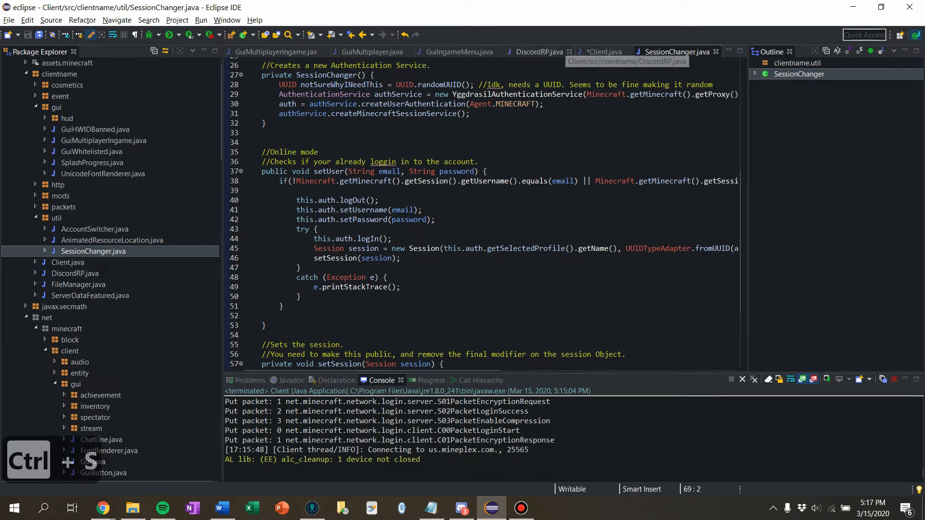
Call SessionChanger.getInstance().setUser with login credentials in Client.java's start method.
{"action": "left_click", "coordinate": [603, 52]}
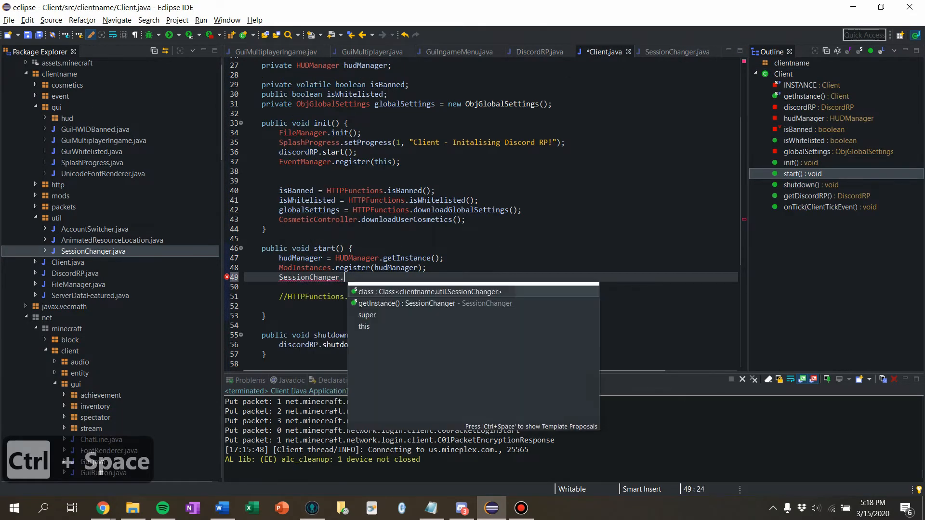
{"action": "type", "text": "getInstance()."}
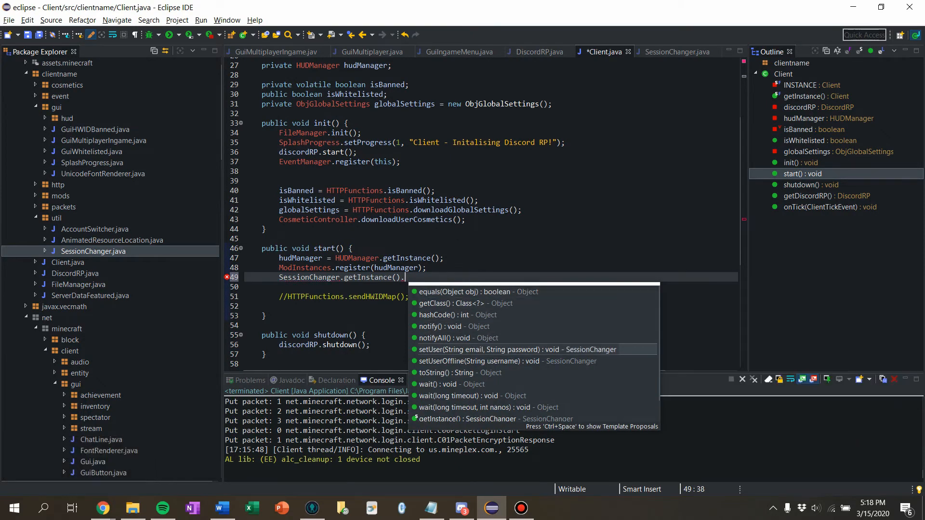
{"action": "left_click", "coordinate": [518, 349]}
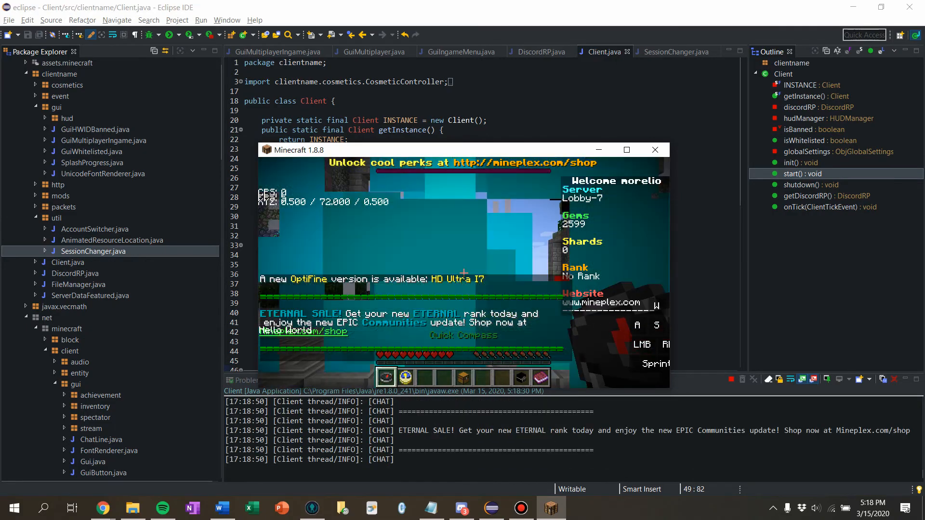
From the pause menu's Server List, add a hypixel.net server entry and join it.
{"action": "left_click", "coordinate": [627, 150]}
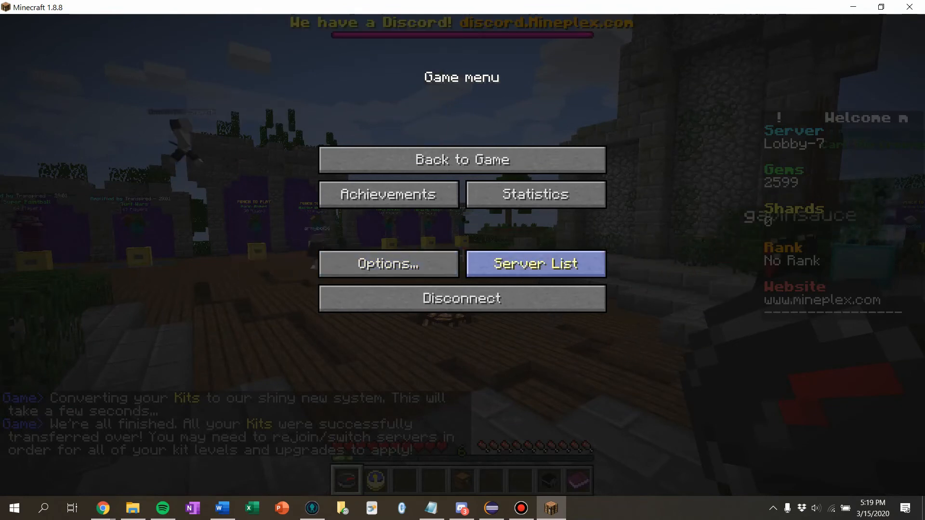
{"action": "left_click", "coordinate": [534, 264]}
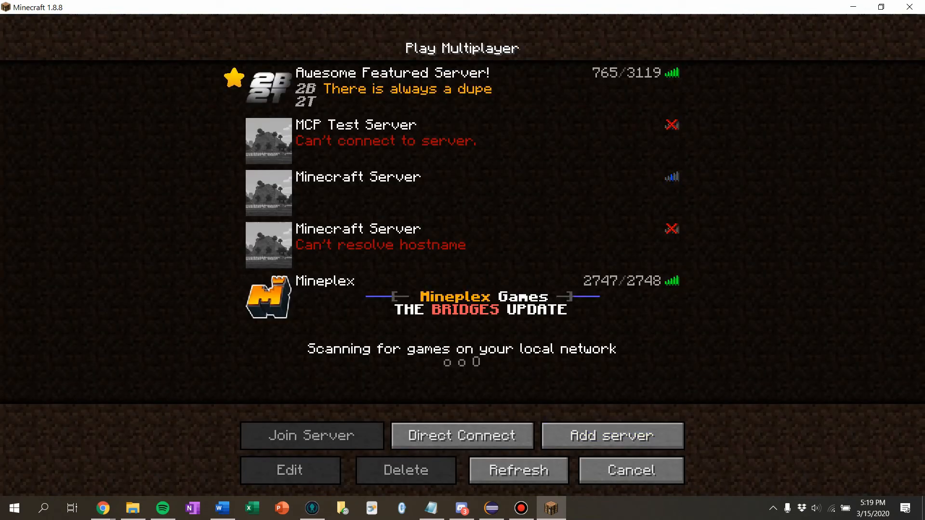
{"action": "left_click", "coordinate": [290, 470]}
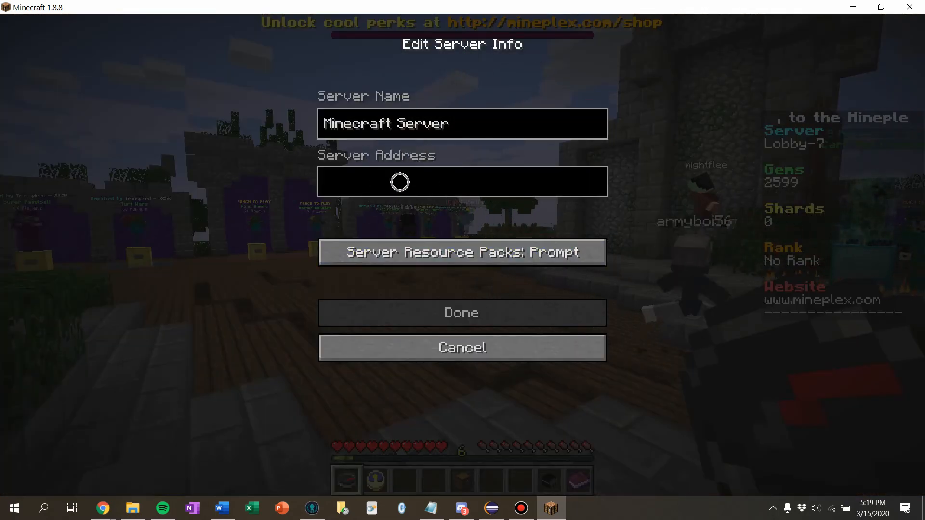
{"action": "type", "text": "hypixel.net"}
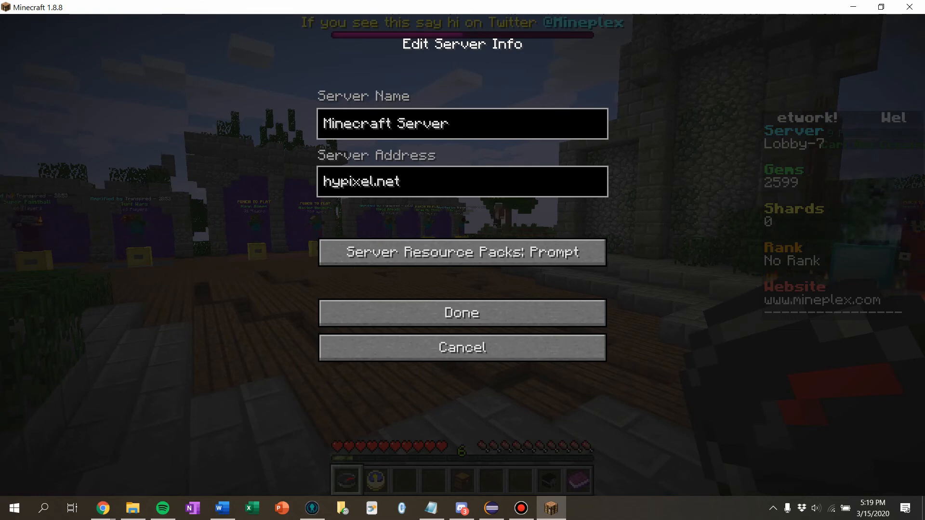
{"action": "left_click", "coordinate": [461, 312]}
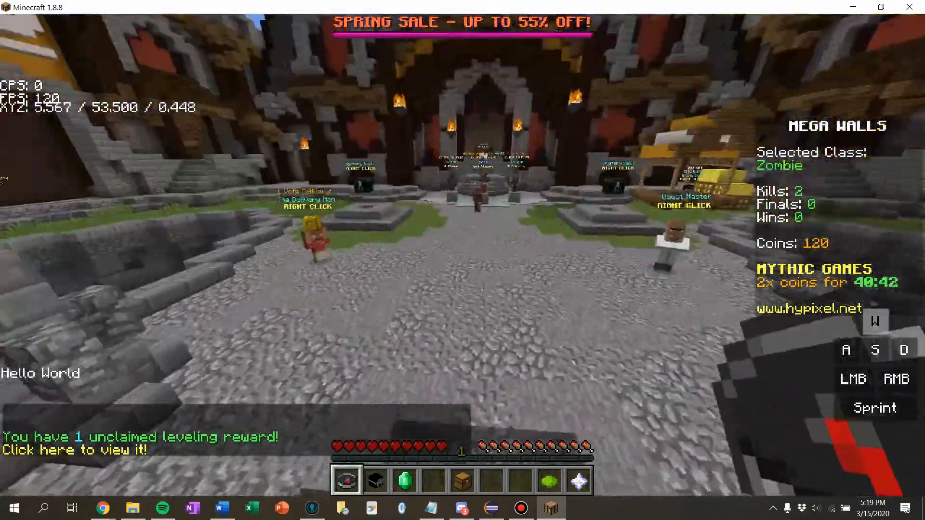
Walk around the Hypixel lobby, then leave via Escape.
{"action": "key", "text": "w"}
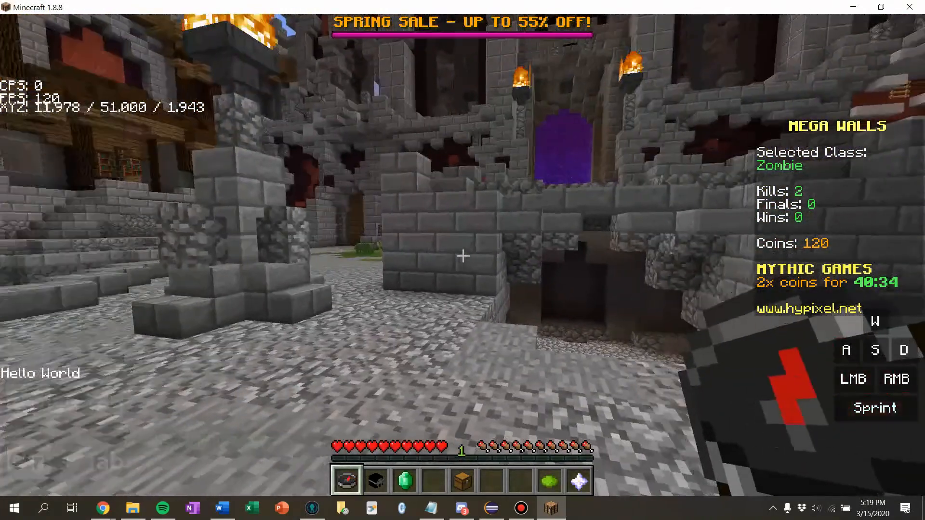
{"action": "key", "text": "Escape"}
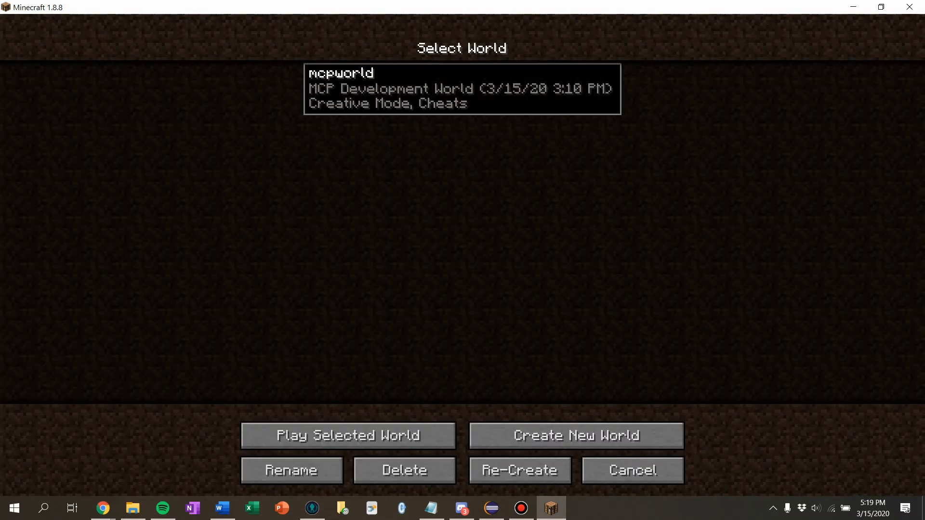
Load the mcpworld single-player world, then switch back to Eclipse.
{"action": "left_click", "coordinate": [347, 436]}
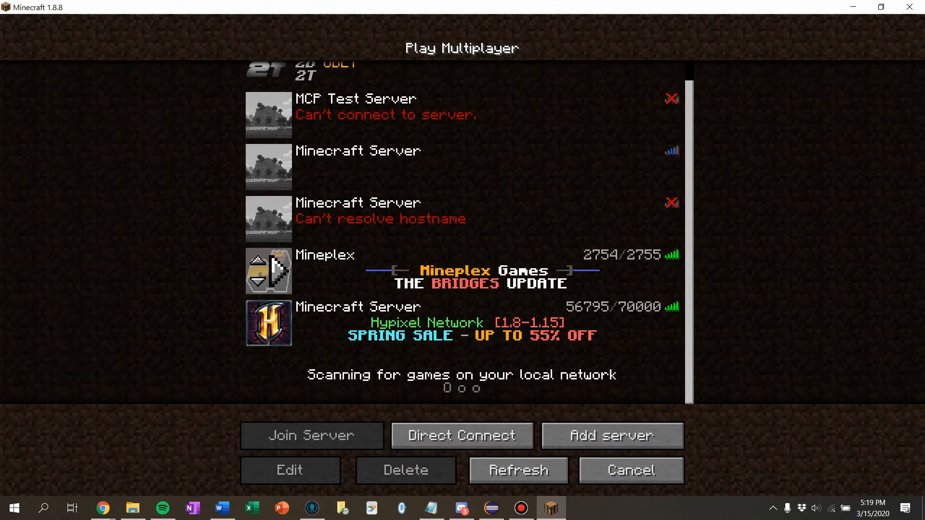
{"action": "key", "text": "alt+tab"}
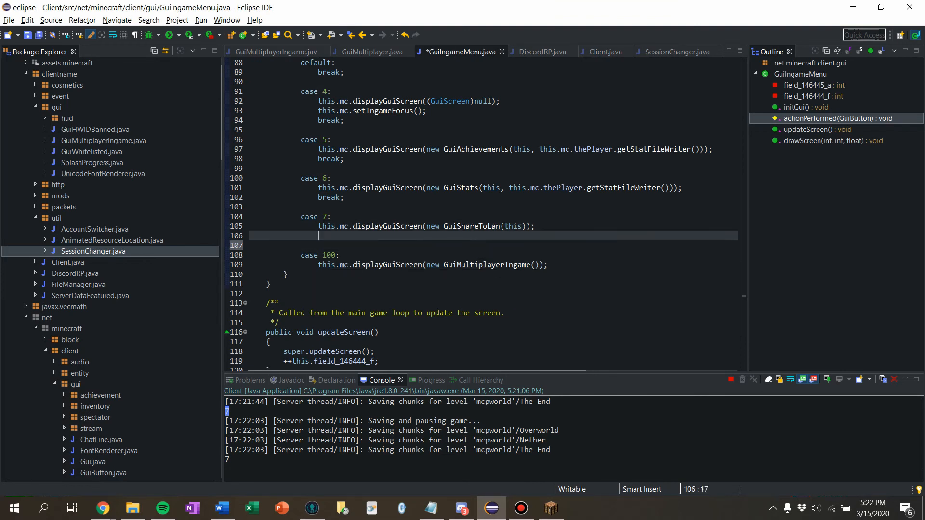
End case 7 and case 100 in GuiIngameMenu with break statements.
{"action": "type", "text": "break;"}
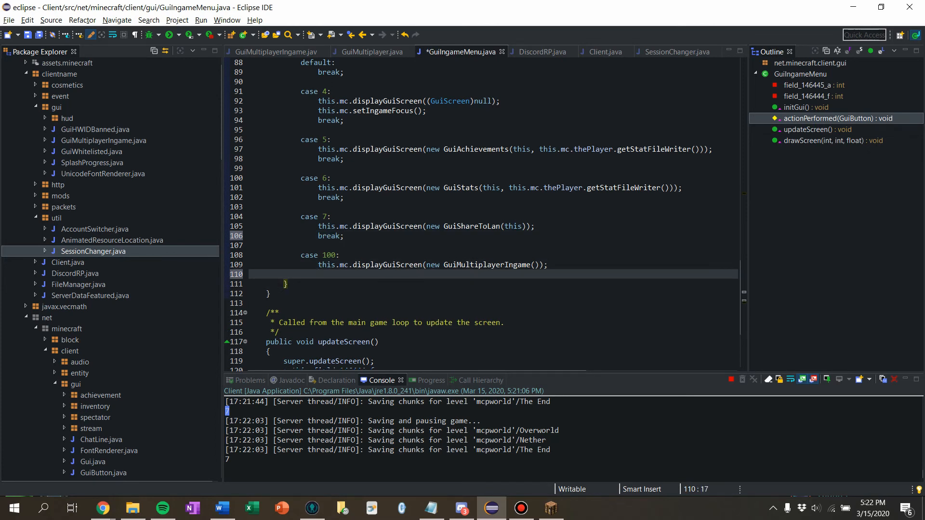
{"action": "type", "text": "break;"}
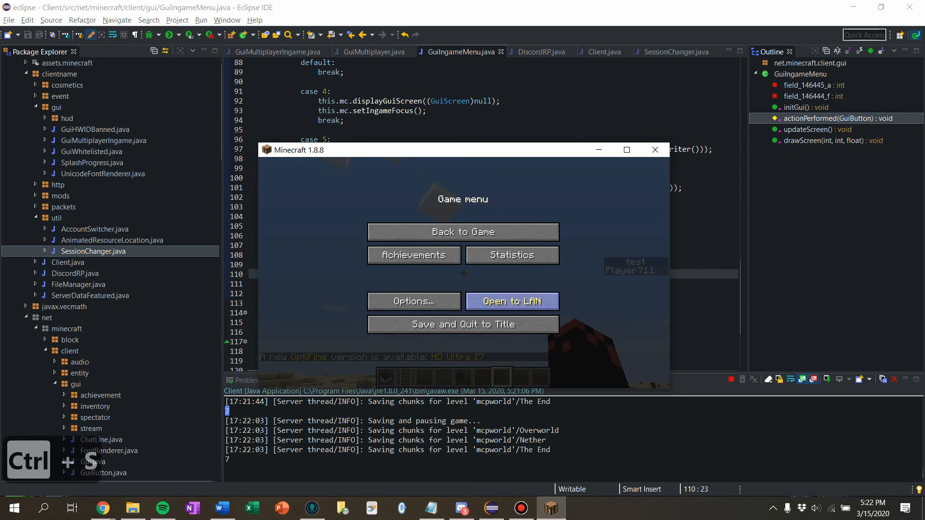
Host the test world over LAN on port 59262 and resume playing.
{"action": "left_click", "coordinate": [510, 302]}
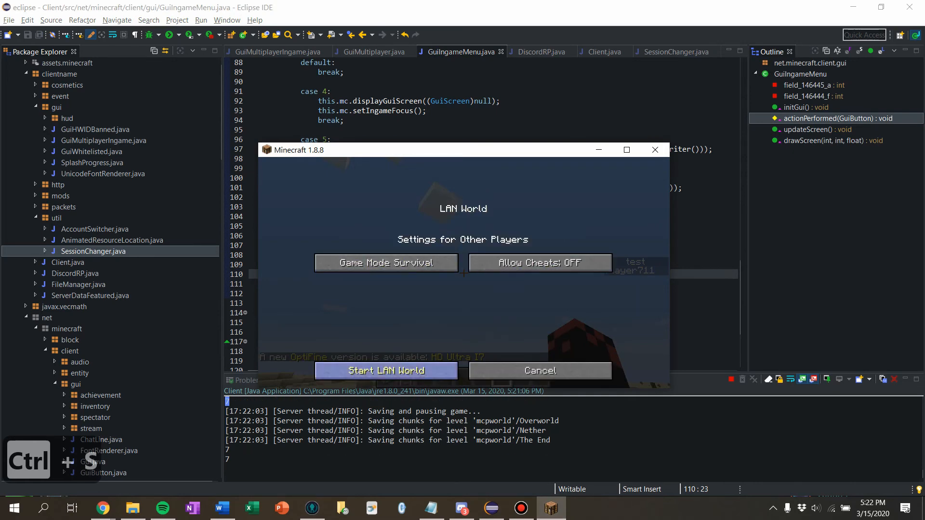
{"action": "left_click", "coordinate": [385, 370]}
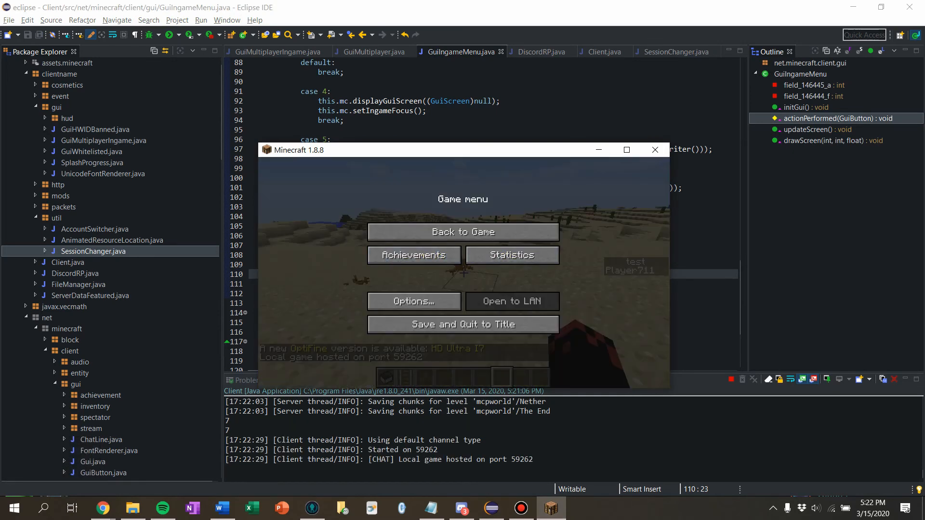
{"action": "left_click", "coordinate": [462, 232]}
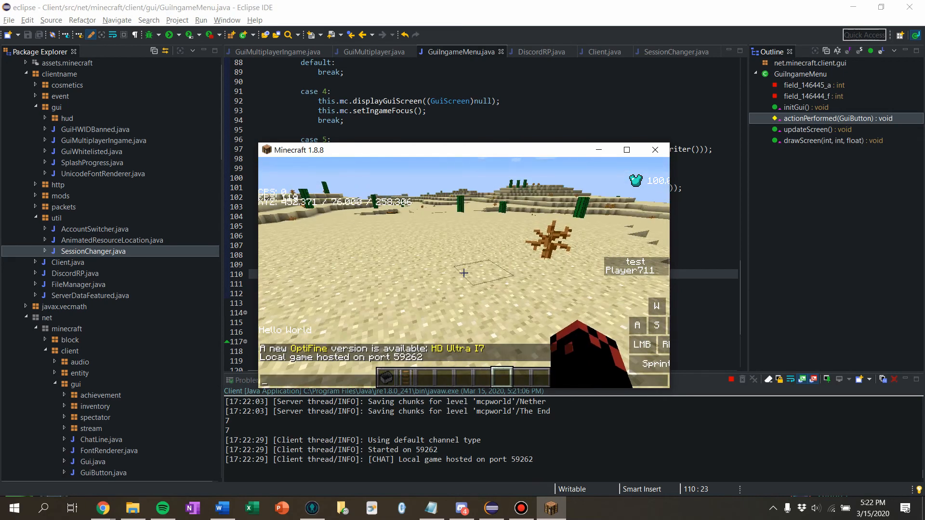